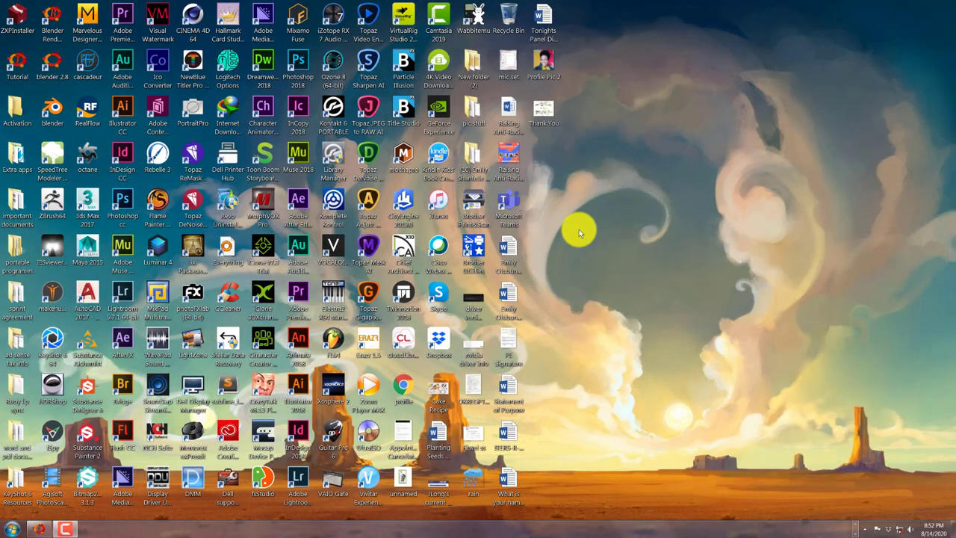
{"action": "mouse_move", "coordinate": [591, 247]}
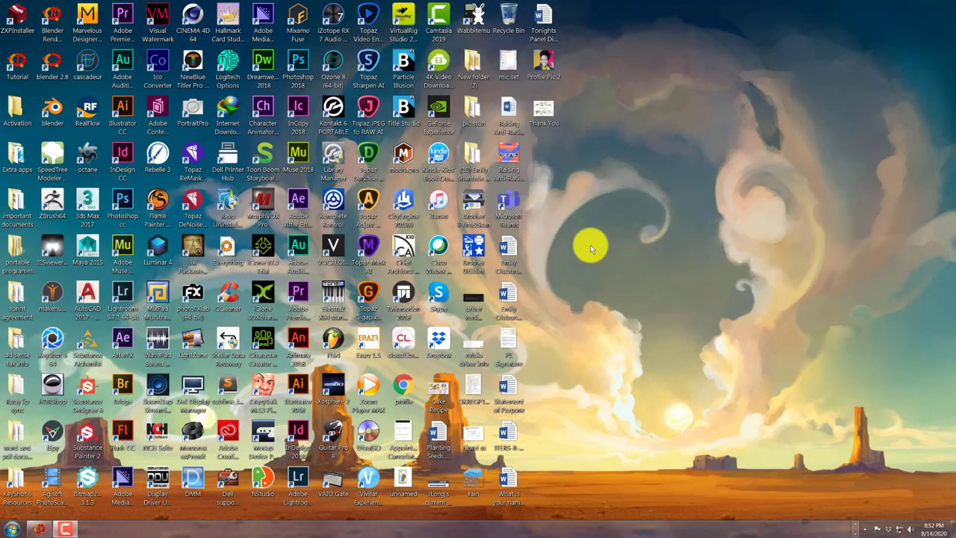
{"action": "mouse_move", "coordinate": [564, 319]}
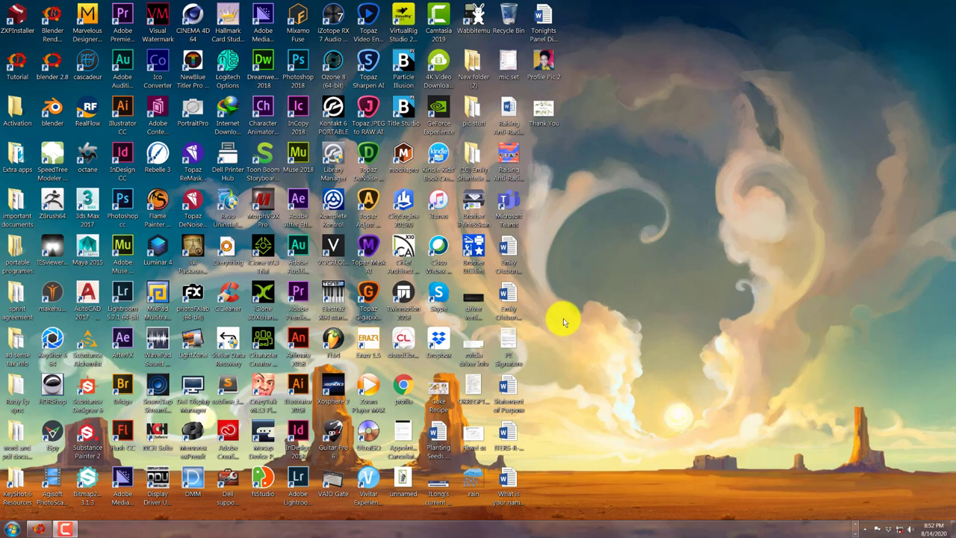
{"action": "mouse_move", "coordinate": [788, 433]}
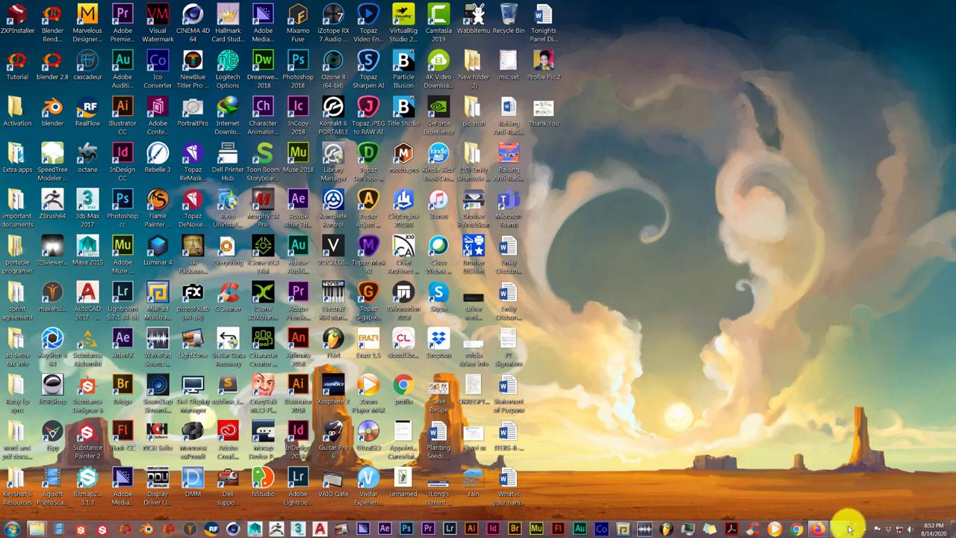
Zoom the empty viewport and bring up the Add menu of object types (Shift+A).
{"action": "left_click", "coordinate": [788, 525]}
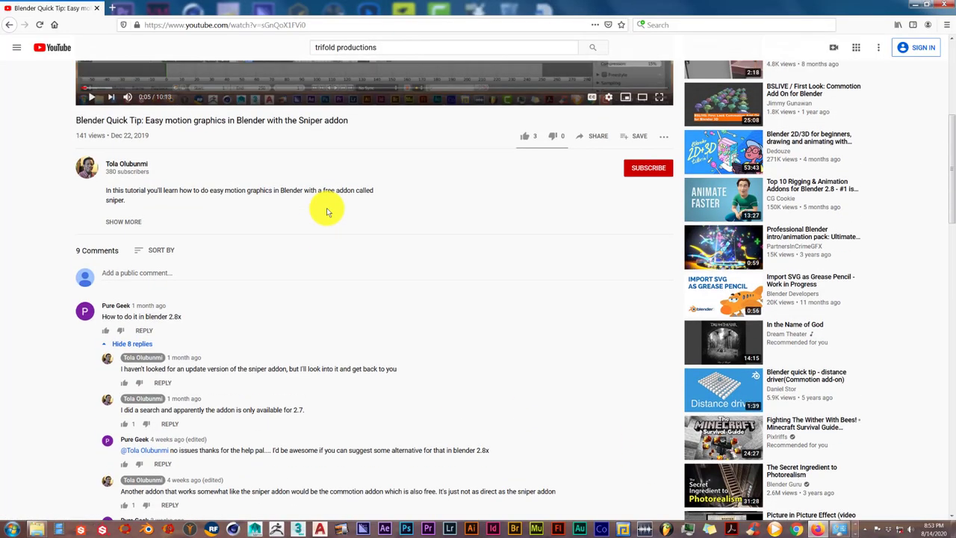
{"action": "mouse_move", "coordinate": [301, 187]}
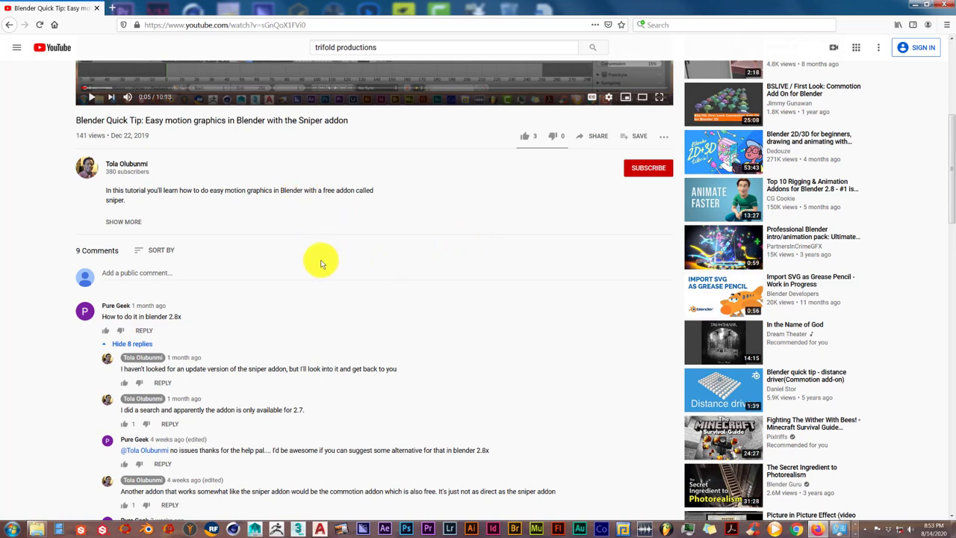
{"action": "scroll", "scroll_direction": "down", "scroll_amount": 3}
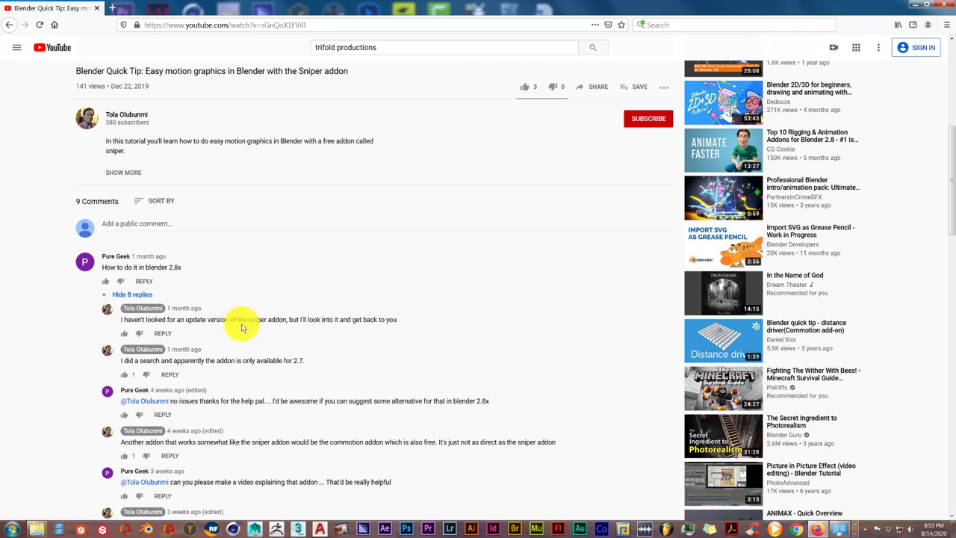
{"action": "mouse_move", "coordinate": [197, 267]}
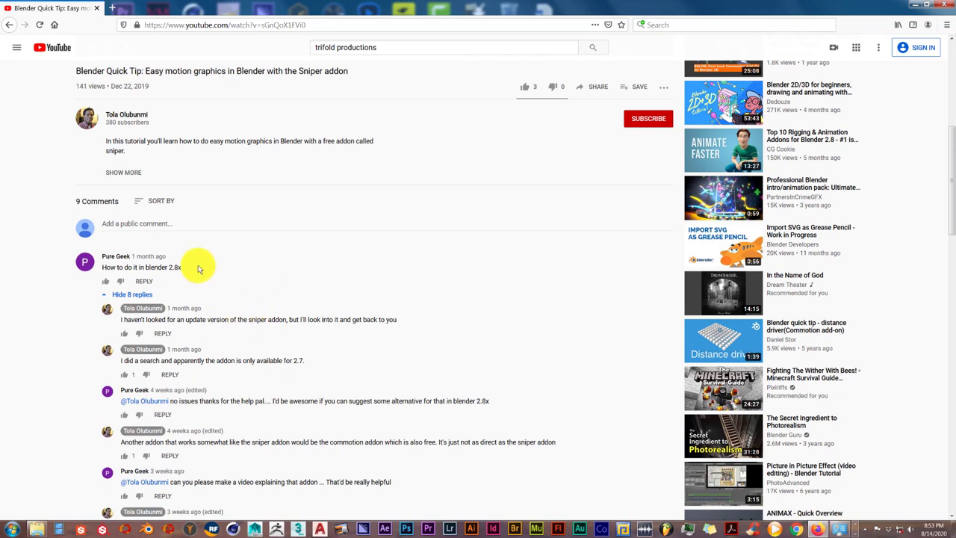
{"action": "mouse_move", "coordinate": [212, 242]}
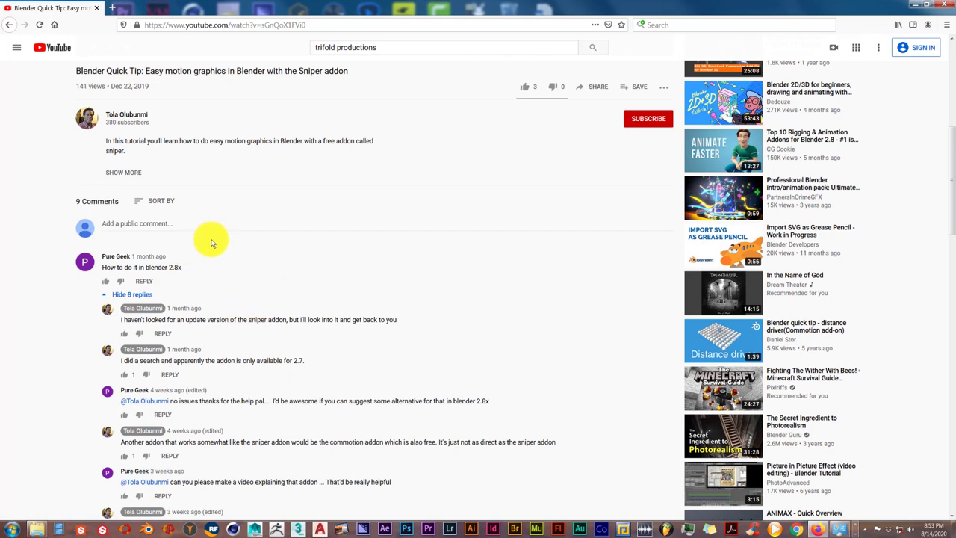
{"action": "scroll", "scroll_direction": "down", "scroll_amount": 3}
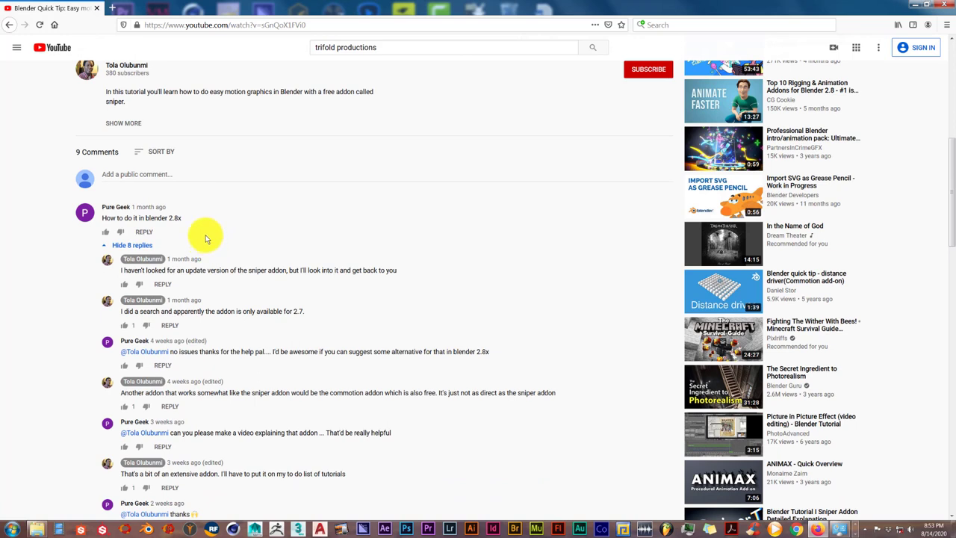
{"action": "mouse_move", "coordinate": [241, 218]}
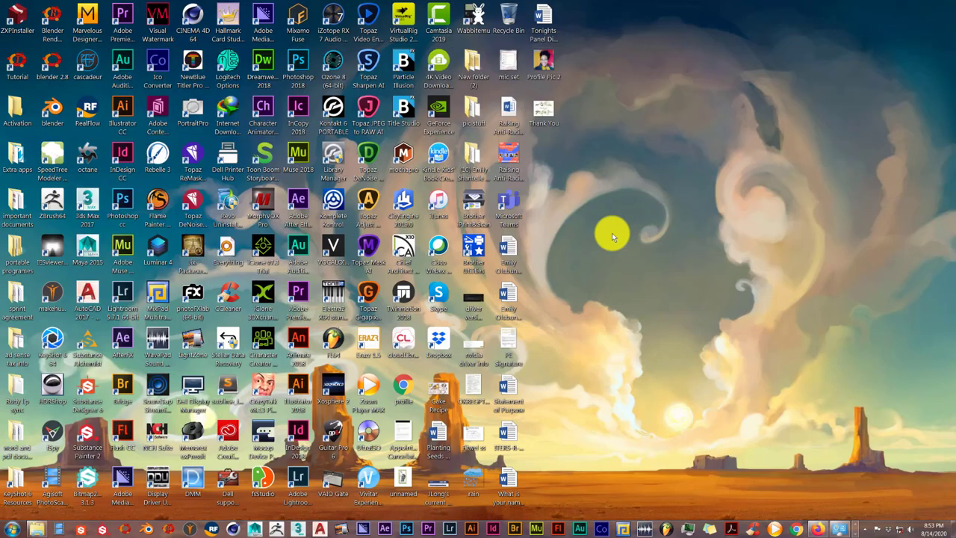
{"action": "mouse_move", "coordinate": [713, 336]}
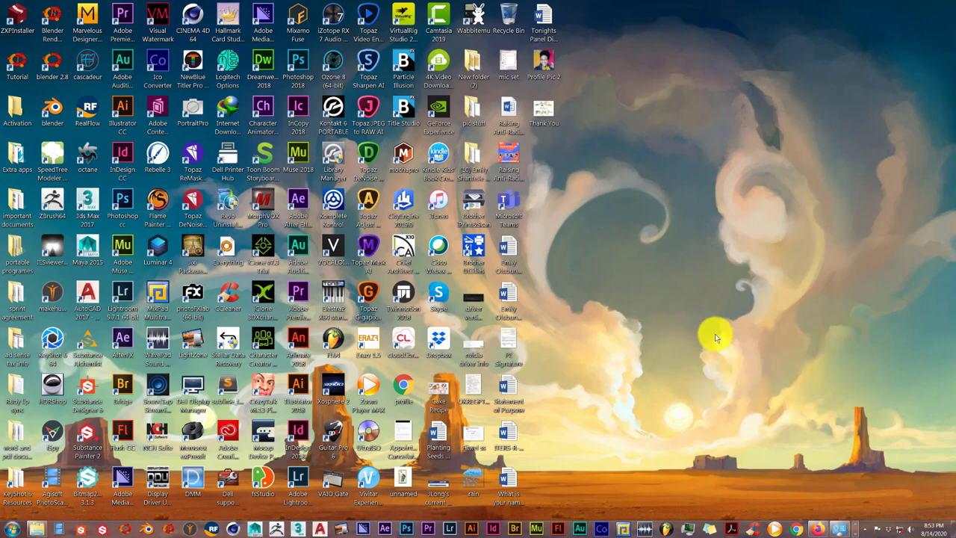
{"action": "mouse_move", "coordinate": [686, 342]}
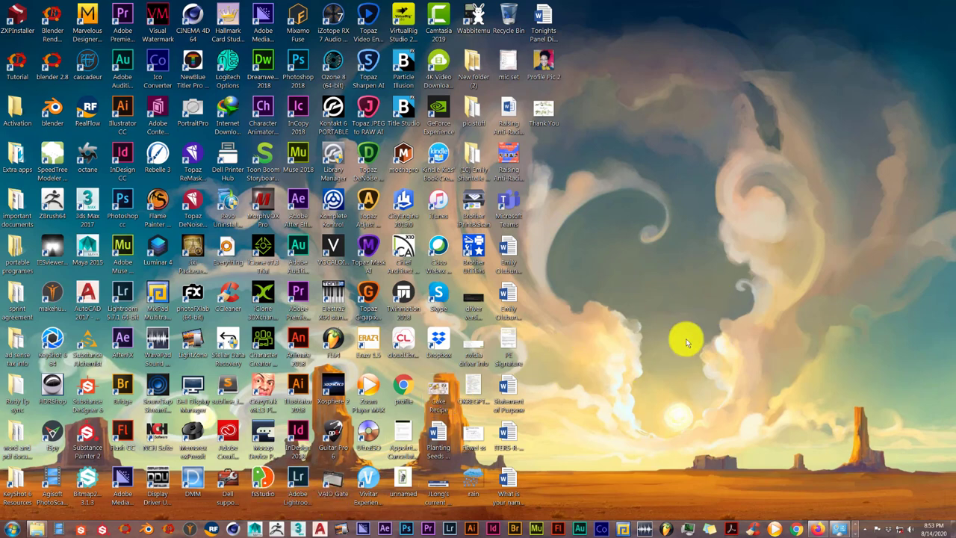
{"action": "mouse_move", "coordinate": [845, 520]}
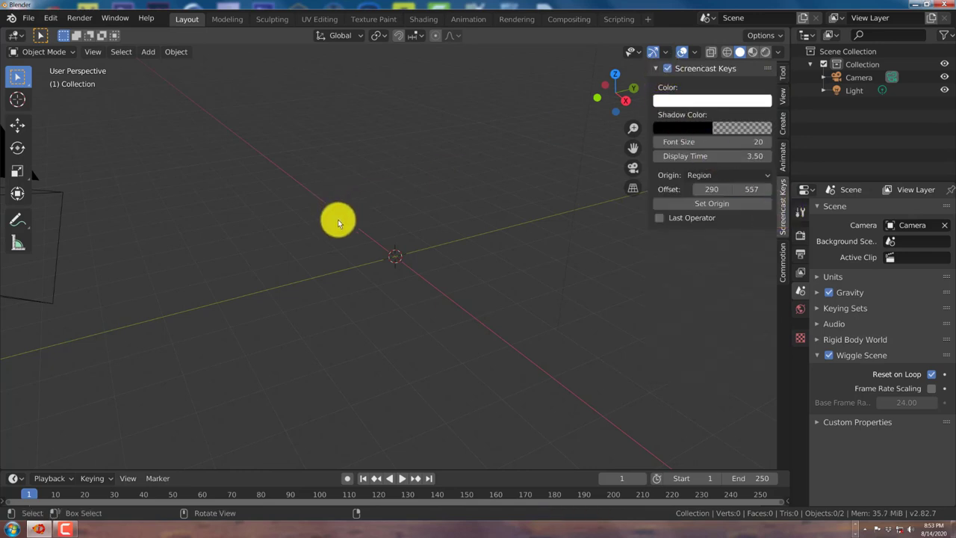
{"action": "scroll", "scroll_direction": "up", "scroll_amount": 3}
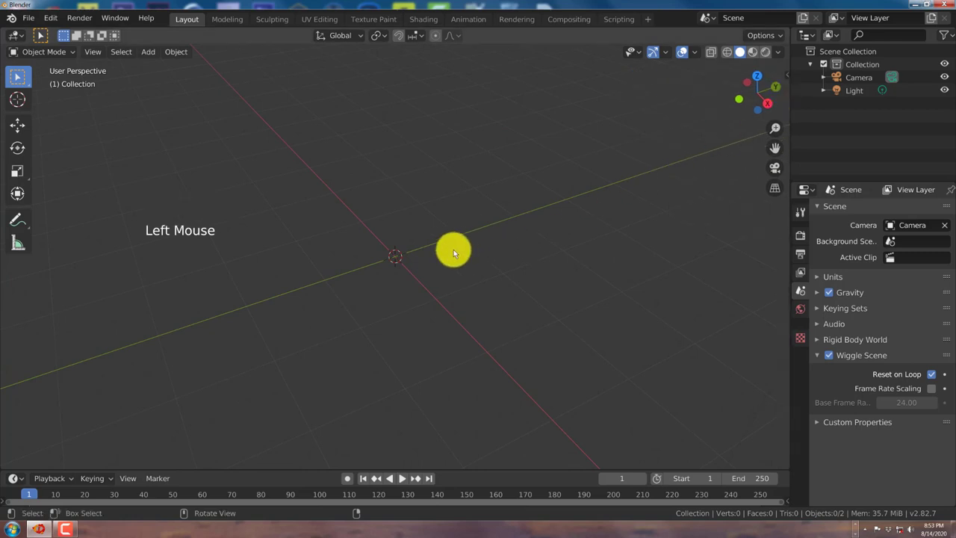
{"action": "key", "text": "shift+a"}
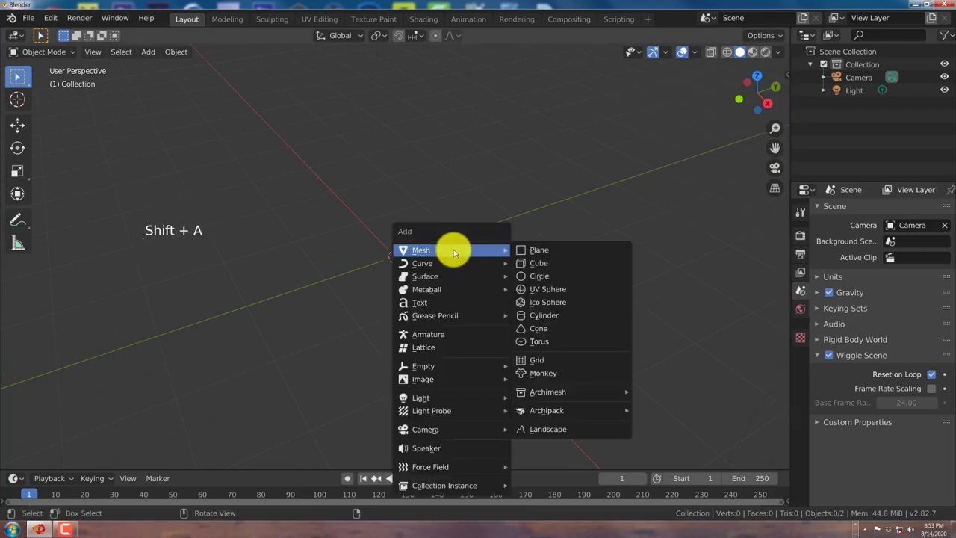
Add a default Text object at the origin and view it from the top, centred and zoomed in.
{"action": "left_click", "coordinate": [418, 302]}
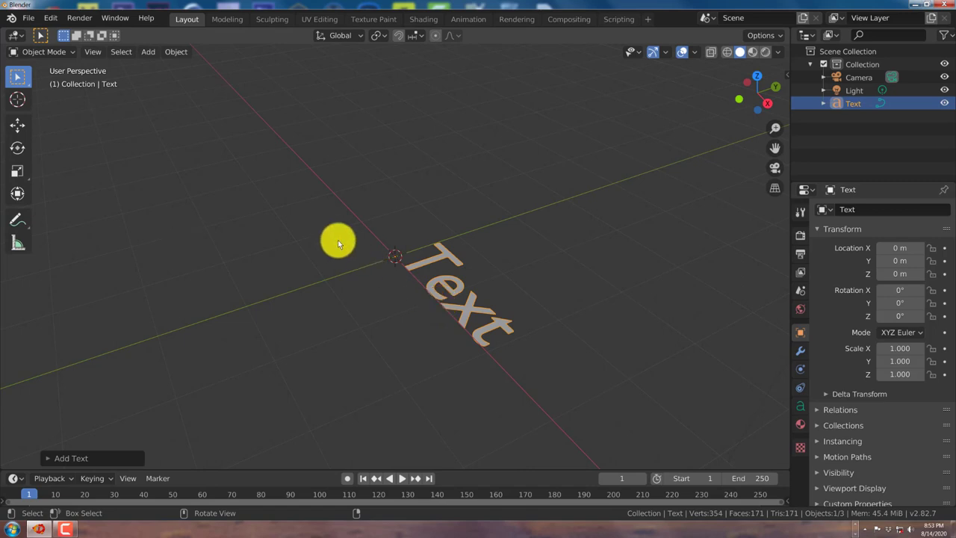
{"action": "key", "text": "KP_7"}
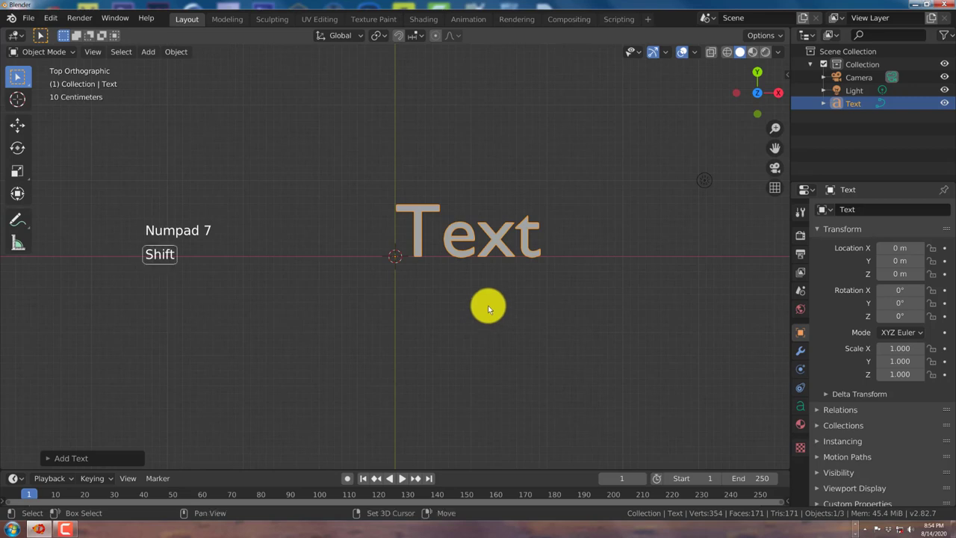
{"action": "left_click_drag", "start_coordinate": [489, 309], "coordinate": [404, 316]}
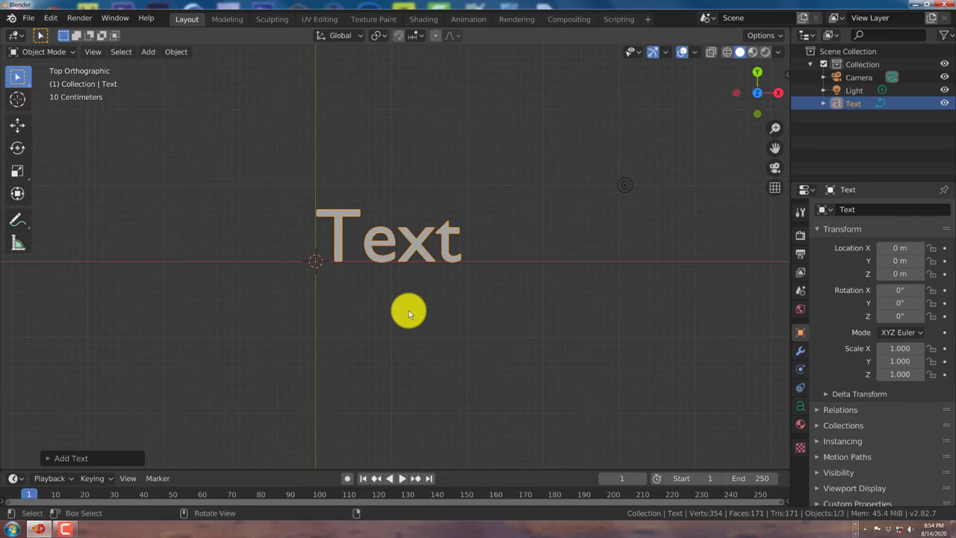
{"action": "mouse_move", "coordinate": [385, 322]}
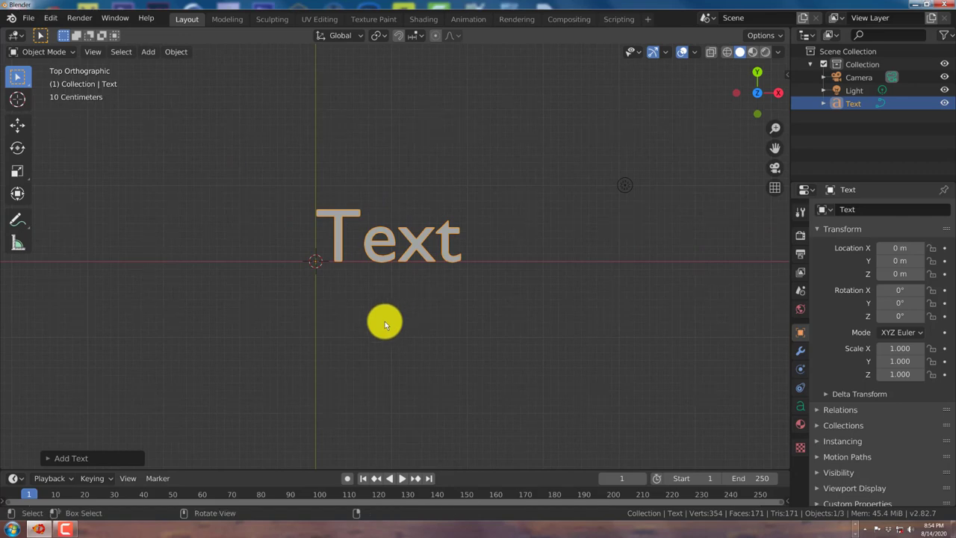
{"action": "scroll", "scroll_direction": "up", "scroll_amount": 3}
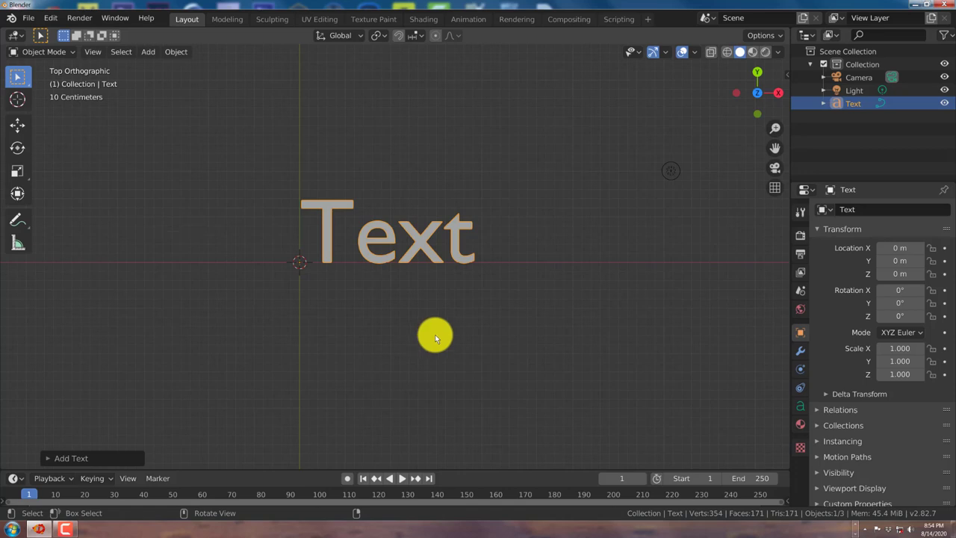
{"action": "scroll", "scroll_direction": "up", "scroll_amount": 3}
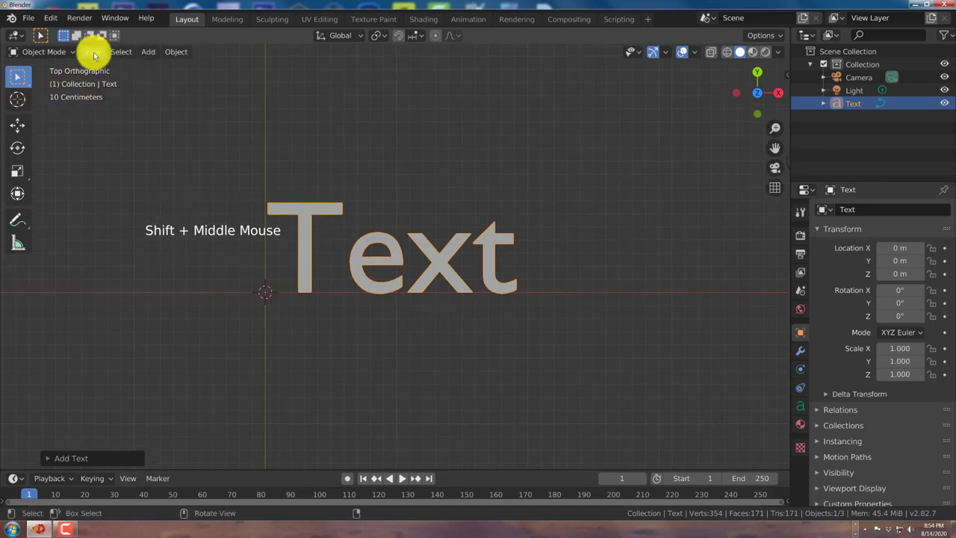
Align the active camera to the current top-down view so it frames the Text.
{"action": "left_click", "coordinate": [96, 50]}
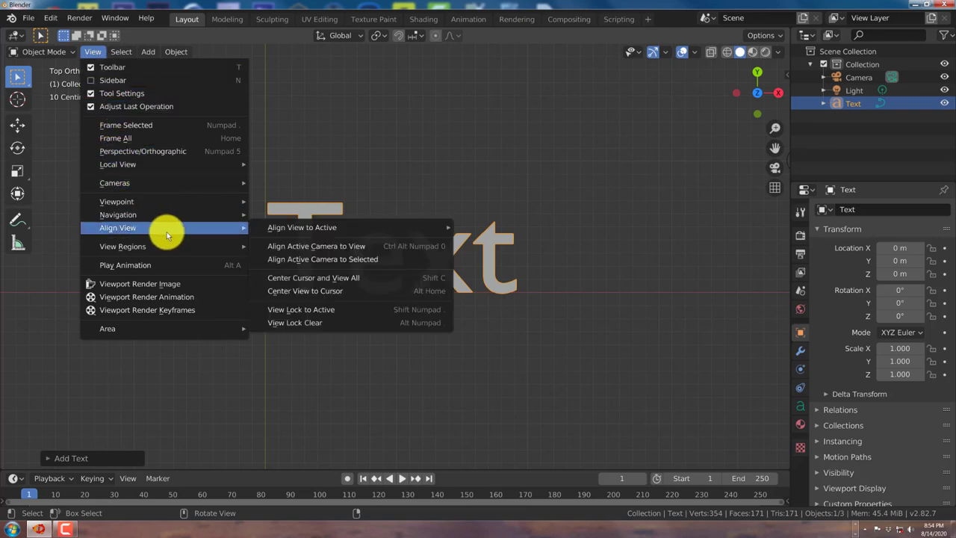
{"action": "mouse_move", "coordinate": [269, 246]}
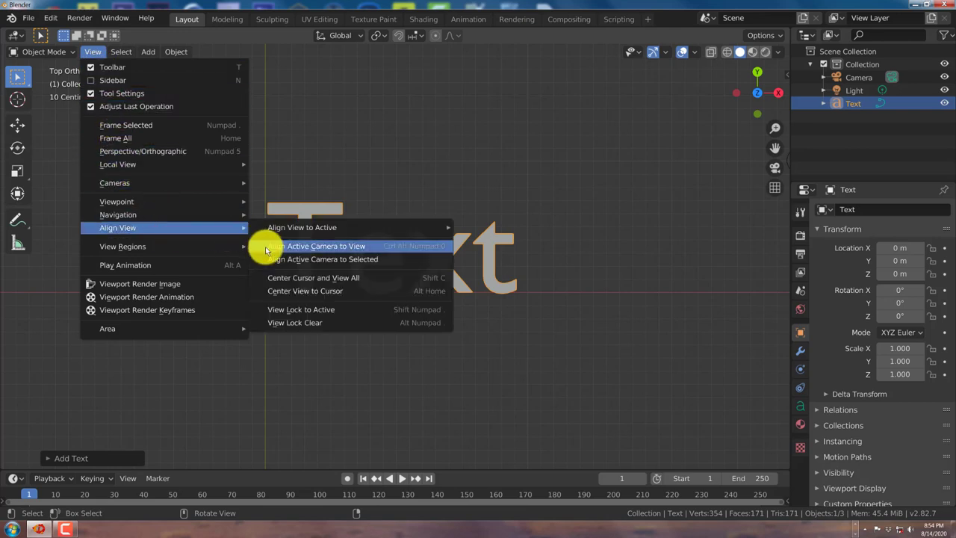
{"action": "left_click", "coordinate": [319, 245]}
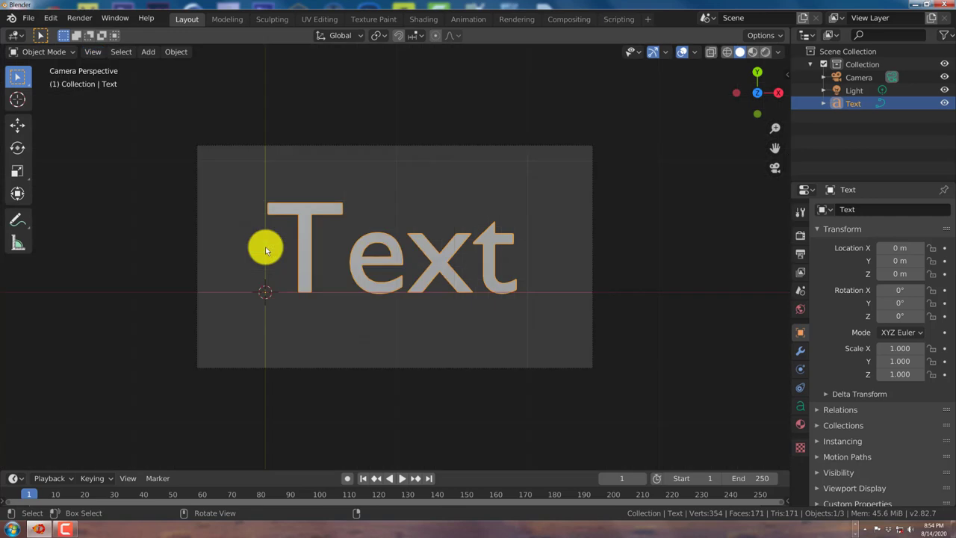
{"action": "mouse_move", "coordinate": [304, 282]}
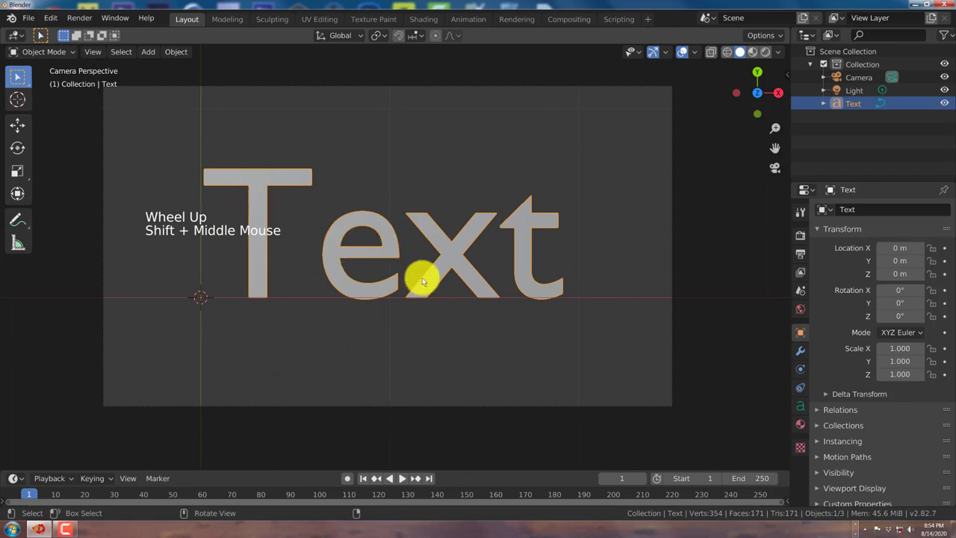
{"action": "key", "text": "Tab"}
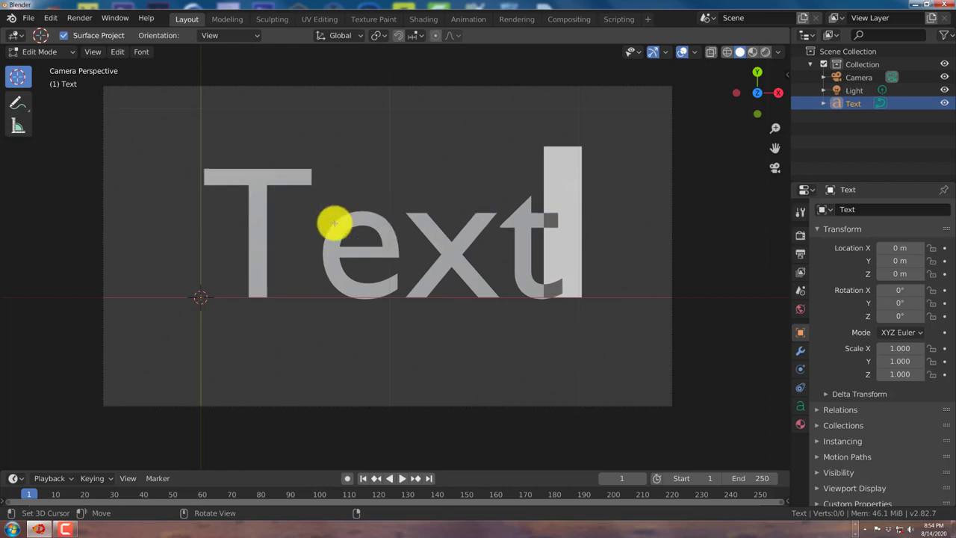
{"action": "mouse_move", "coordinate": [424, 193]}
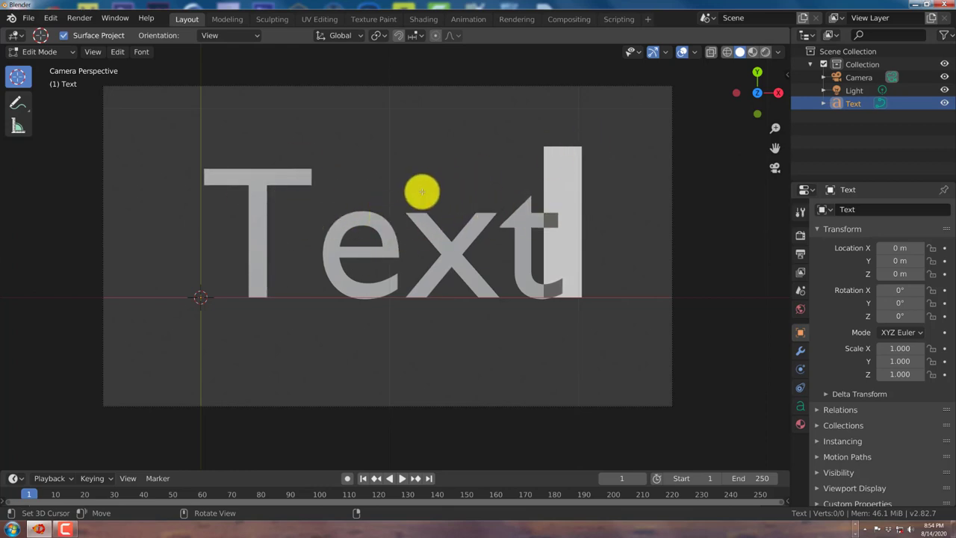
{"action": "key", "text": "Tab"}
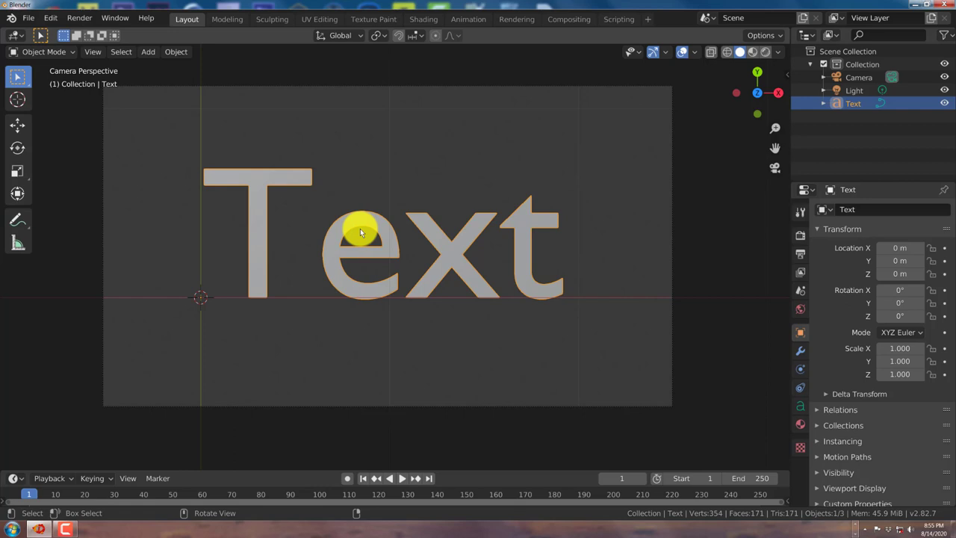
{"action": "mouse_move", "coordinate": [402, 278]}
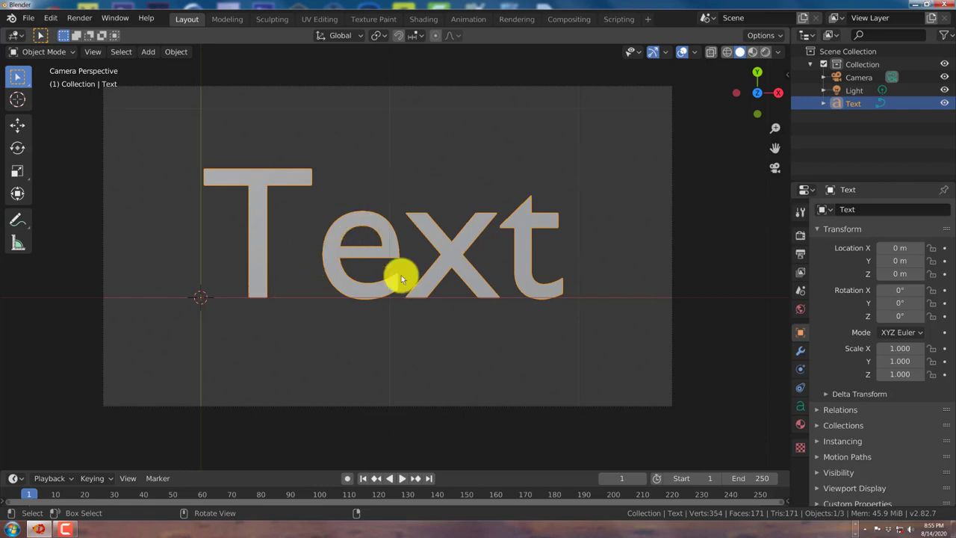
{"action": "mouse_move", "coordinate": [432, 296]}
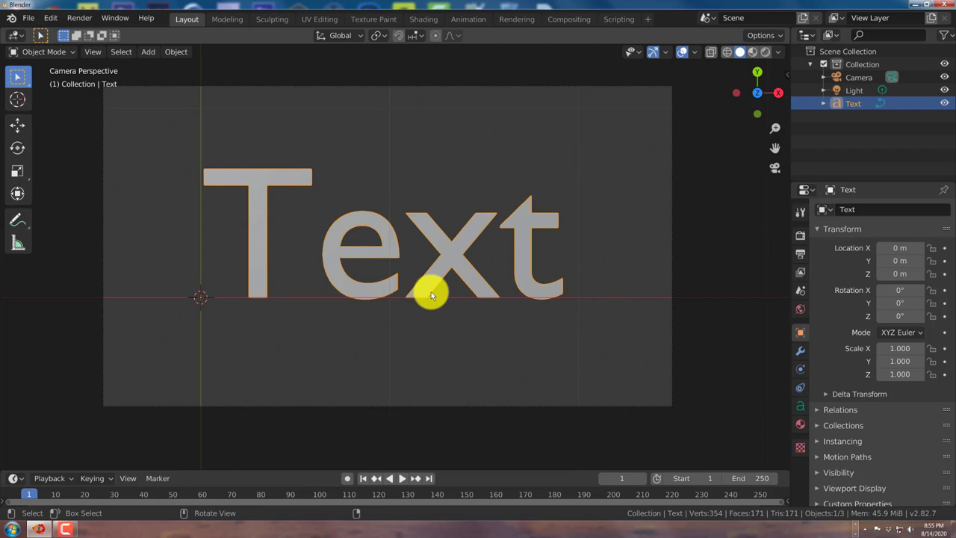
{"action": "left_click_drag", "start_coordinate": [430, 296], "coordinate": [361, 301]}
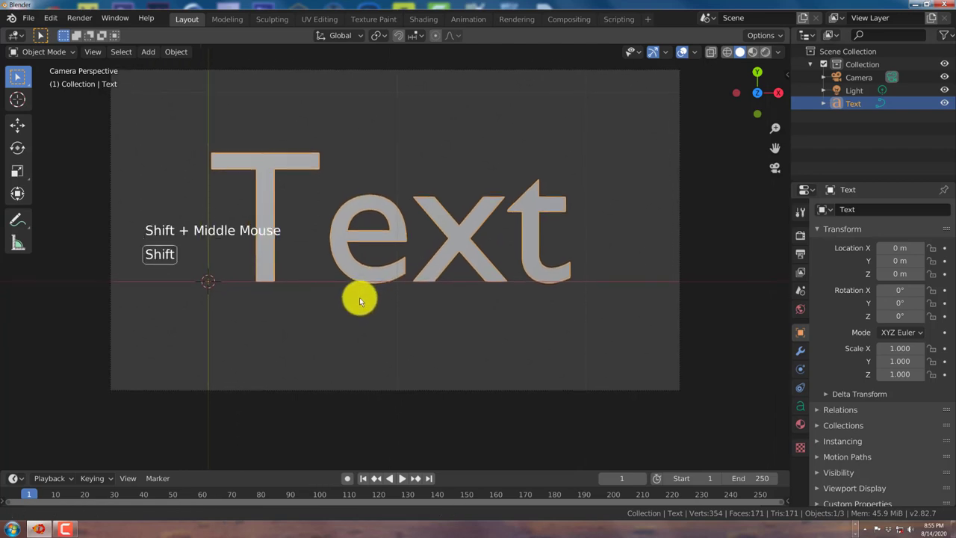
{"action": "scroll", "scroll_direction": "up", "scroll_amount": 3}
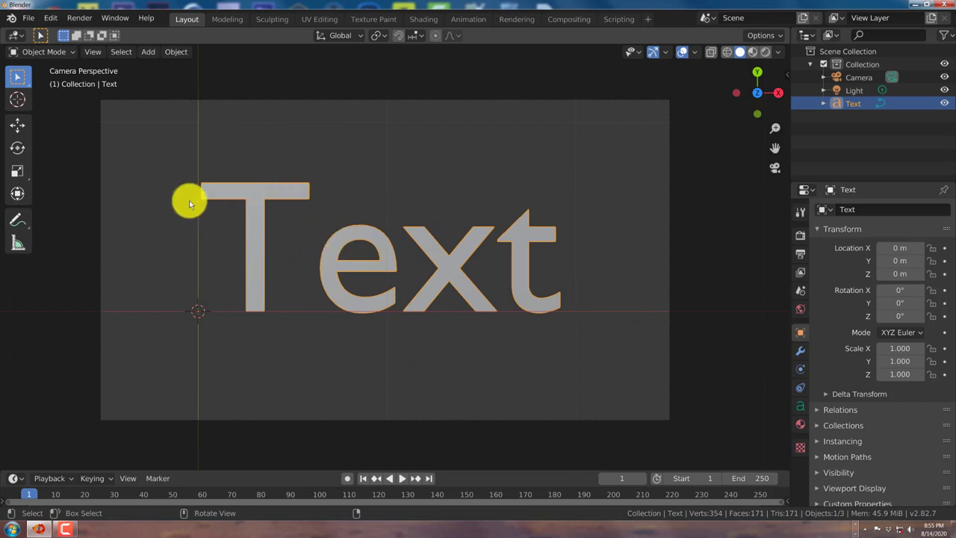
{"action": "mouse_move", "coordinate": [397, 261]}
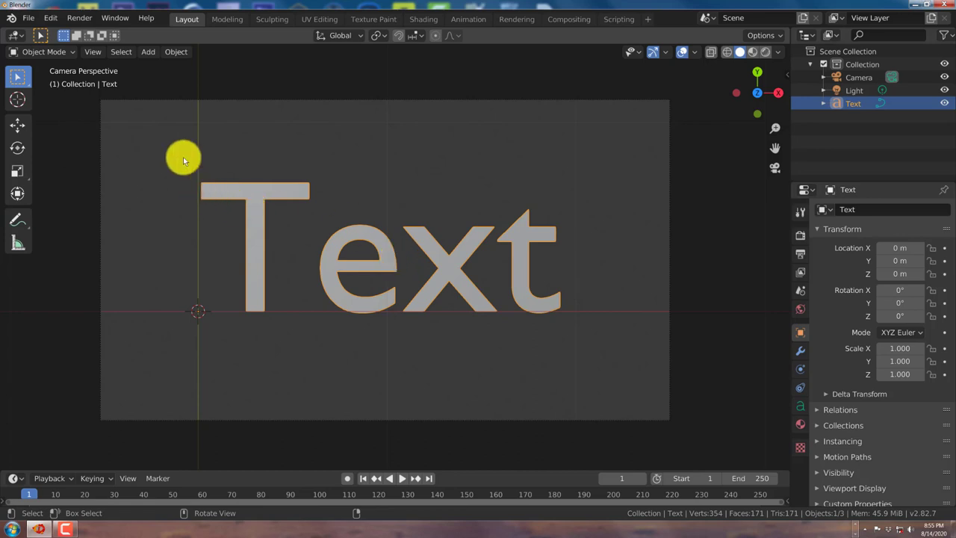
Convert the Text object to a mesh, inspect it in Edit Mode, and return to Object Mode.
{"action": "left_click", "coordinate": [174, 51]}
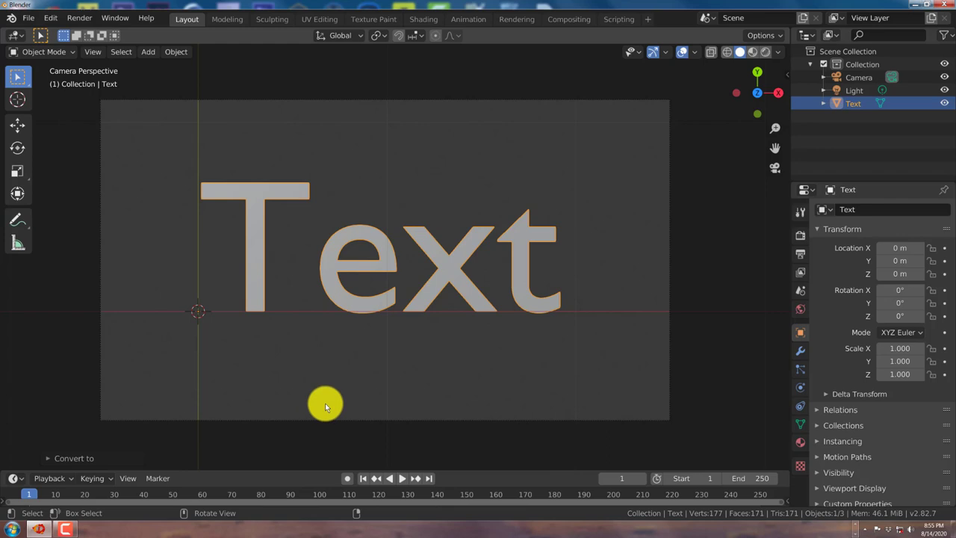
{"action": "key", "text": "Tab"}
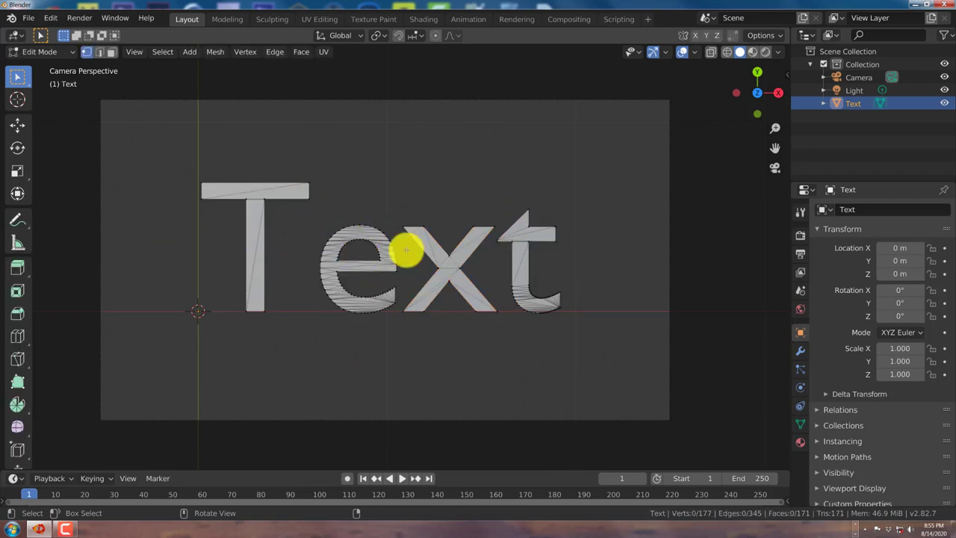
{"action": "key", "text": "Tab"}
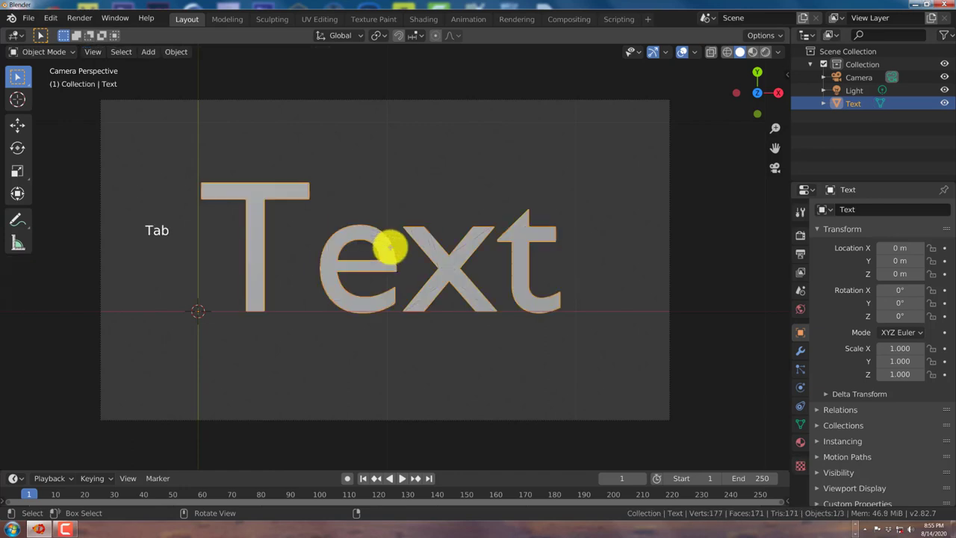
{"action": "mouse_move", "coordinate": [480, 324]}
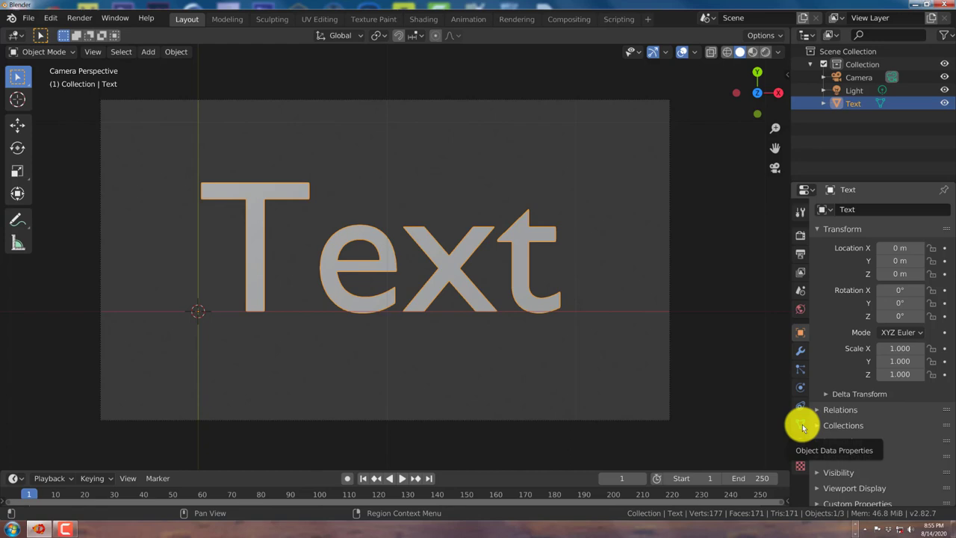
Add Basis and Key 1 shape keys, then scale all the text geometry to zero inside Key 1.
{"action": "left_click", "coordinate": [800, 424]}
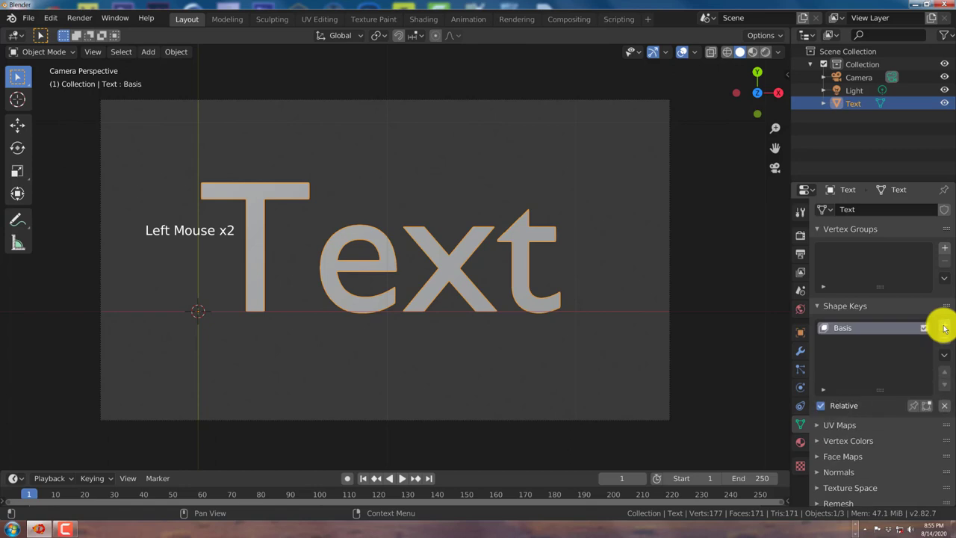
{"action": "mouse_move", "coordinate": [884, 337]}
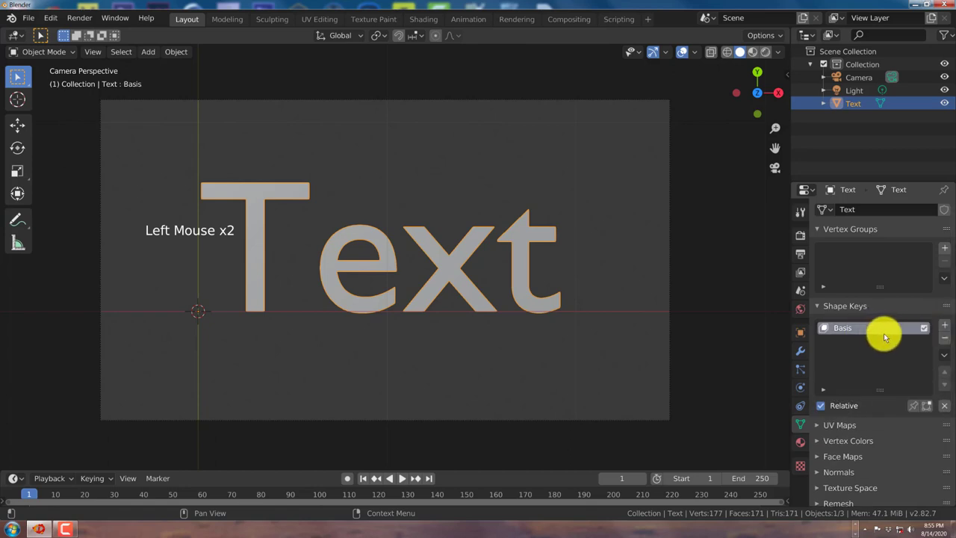
{"action": "left_click", "coordinate": [944, 324]}
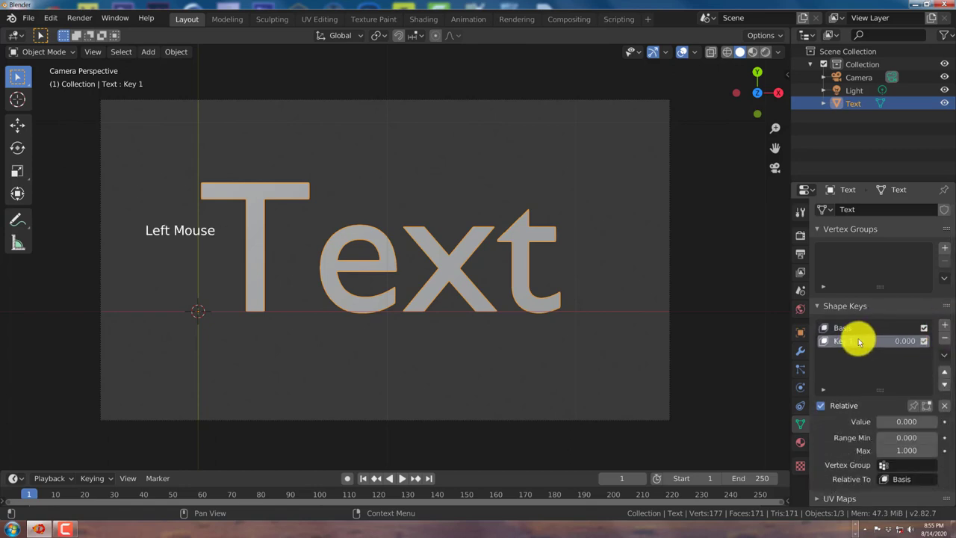
{"action": "left_click", "coordinate": [845, 341]}
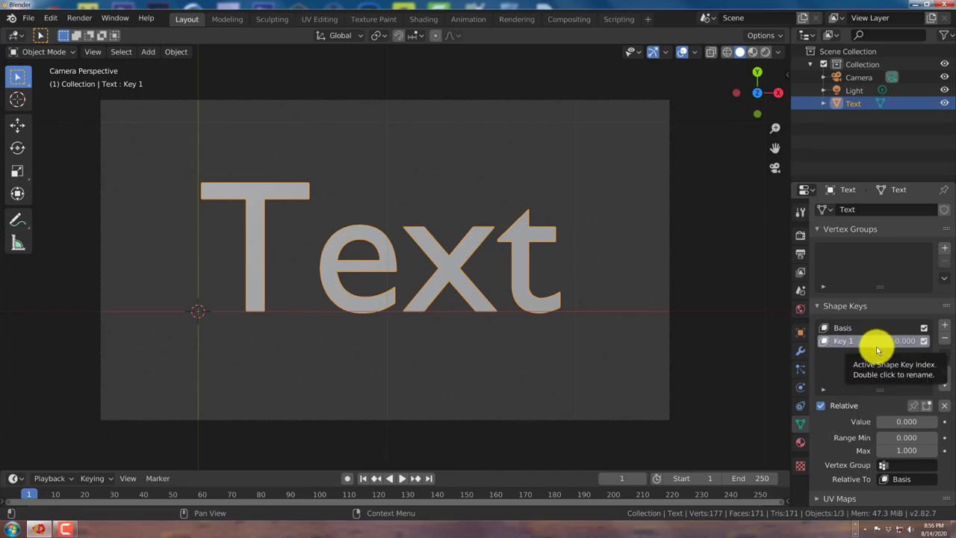
{"action": "key", "text": "Tab"}
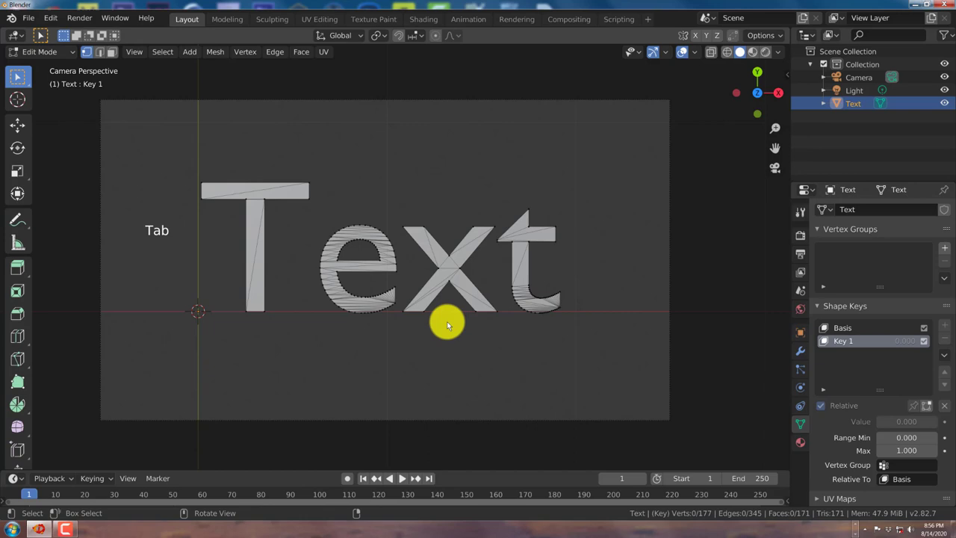
{"action": "mouse_move", "coordinate": [372, 388]}
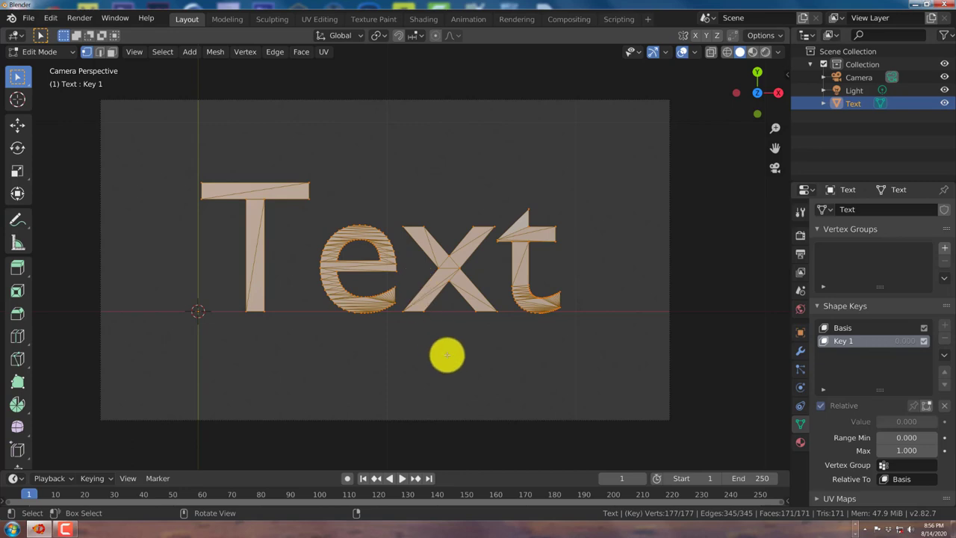
{"action": "key", "text": "s"}
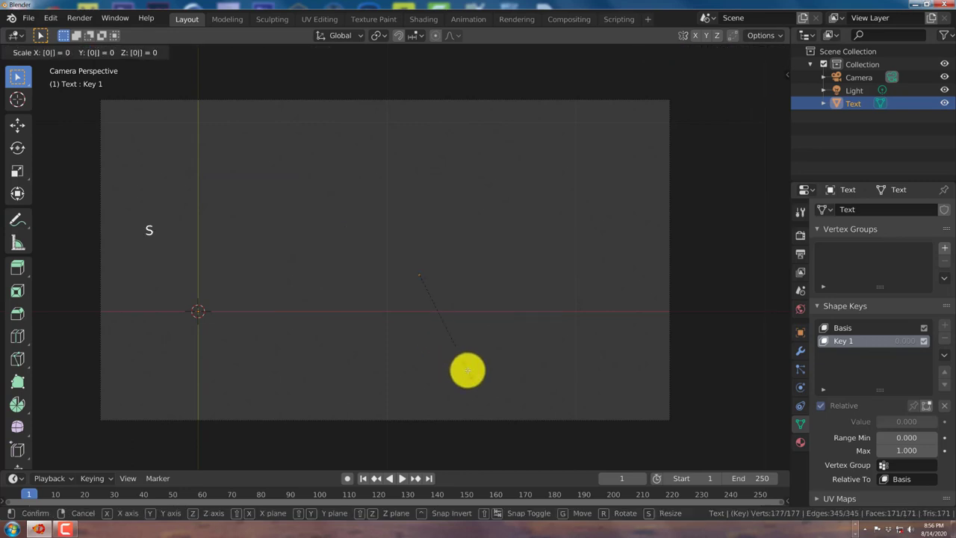
{"action": "left_click", "coordinate": [446, 281]}
{"action": "type", "text": "-10.000"}
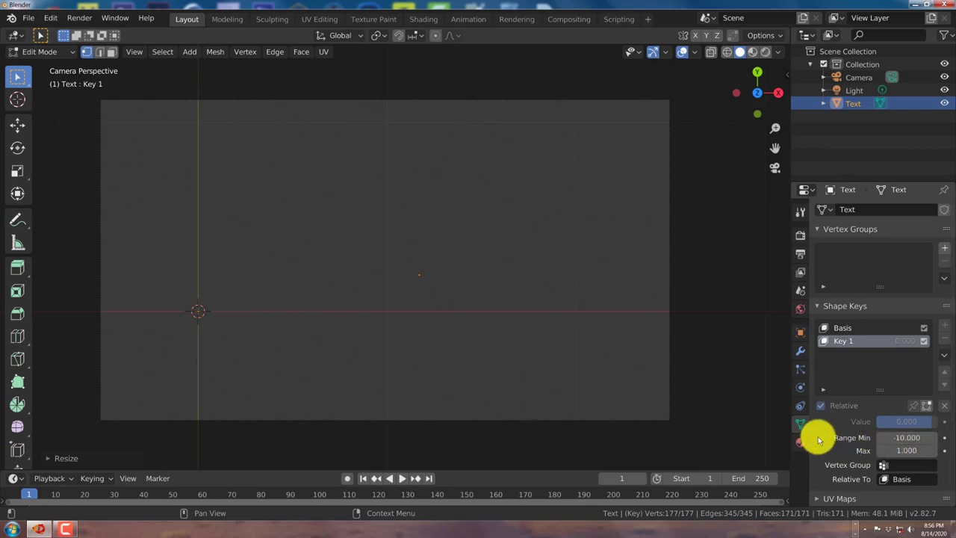
{"action": "mouse_move", "coordinate": [740, 415]}
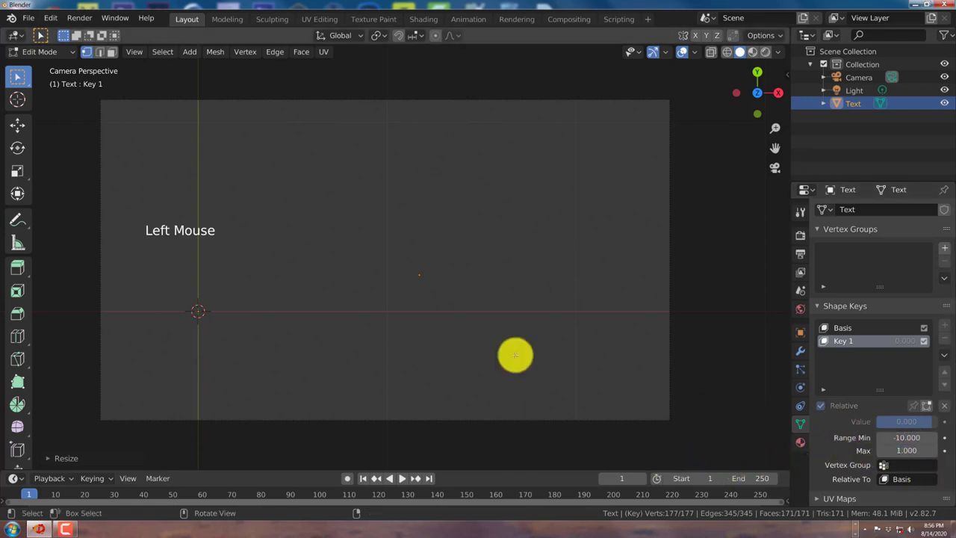
Return to Object Mode with the full text showing and reset Key 1's Range Min to 0.
{"action": "key", "text": "Tab"}
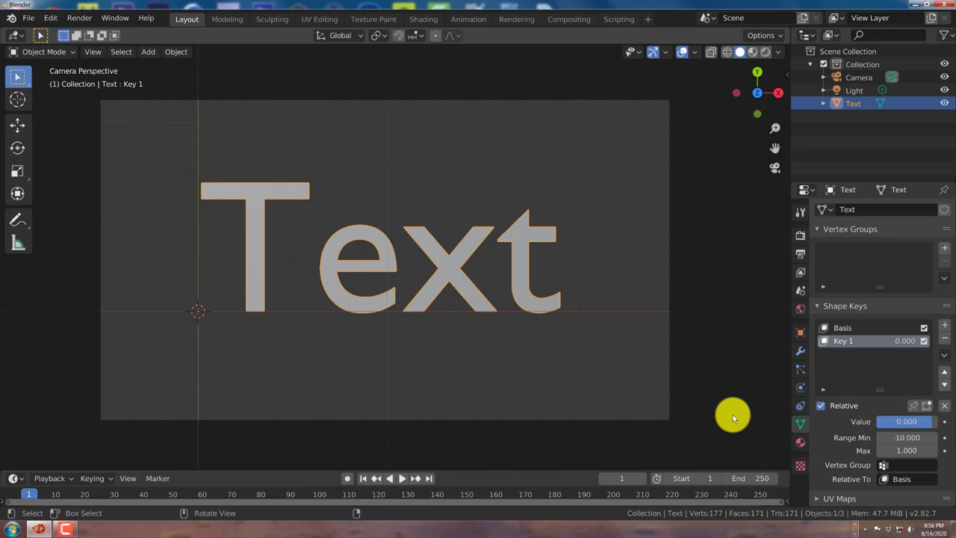
{"action": "right_click", "coordinate": [895, 421]}
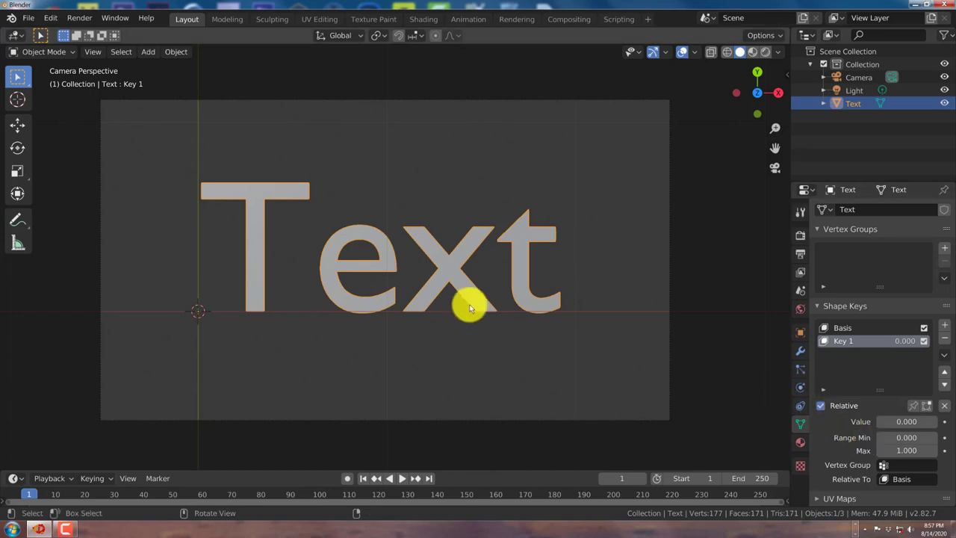
{"action": "scroll", "scroll_direction": "down", "scroll_amount": 3}
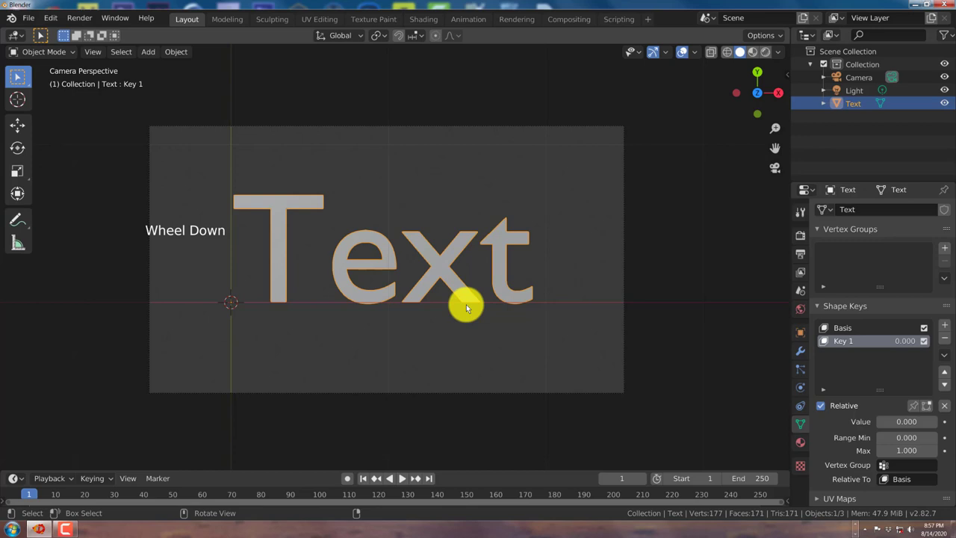
{"action": "scroll", "scroll_direction": "down", "scroll_amount": 3}
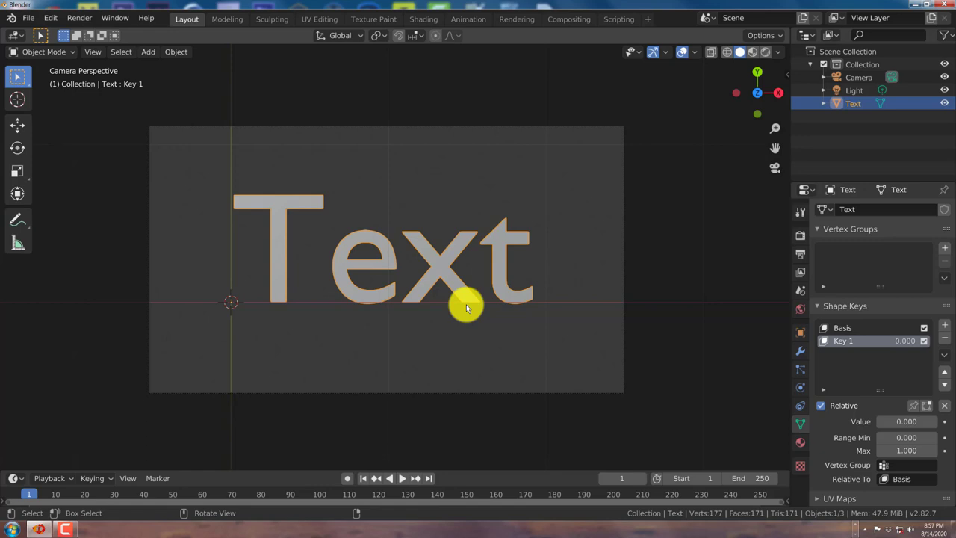
{"action": "mouse_move", "coordinate": [556, 261]}
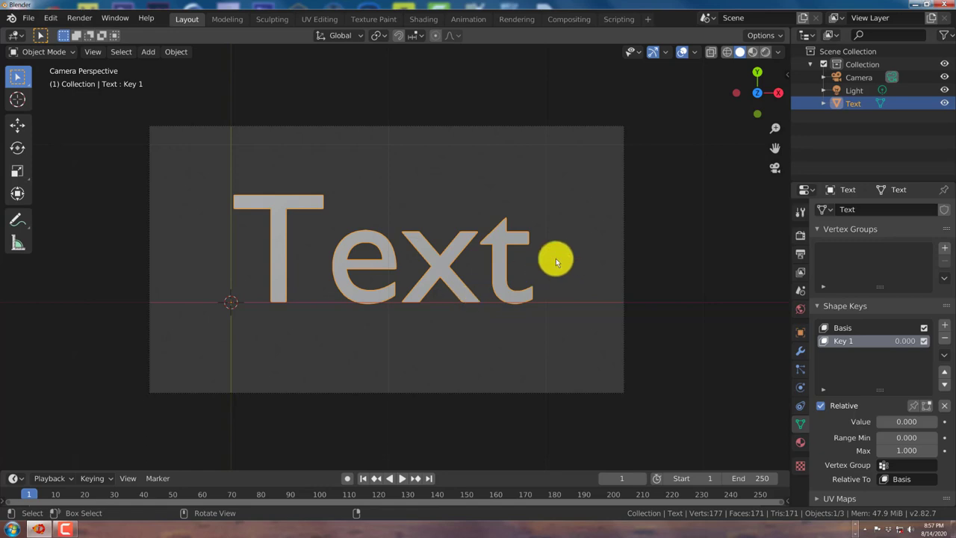
{"action": "mouse_move", "coordinate": [562, 270]}
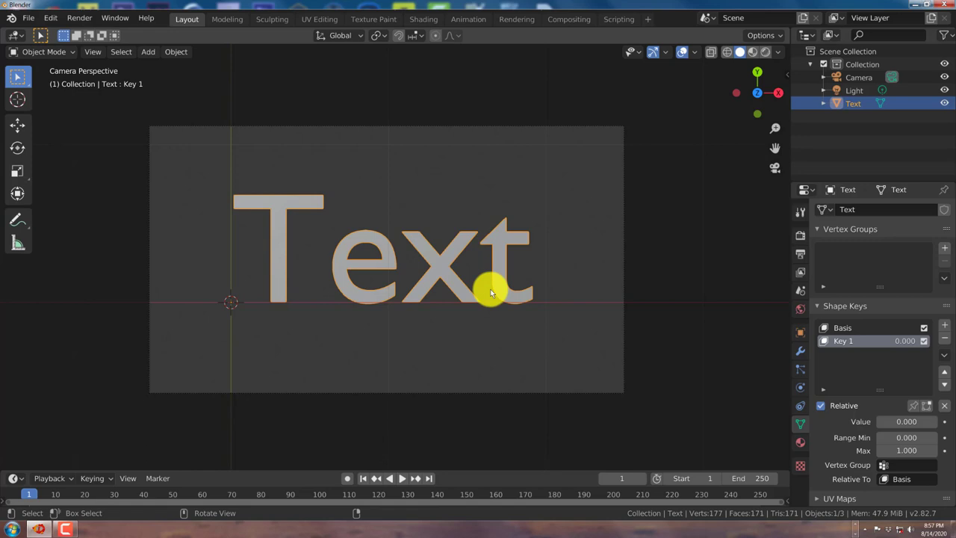
{"action": "mouse_move", "coordinate": [542, 288]}
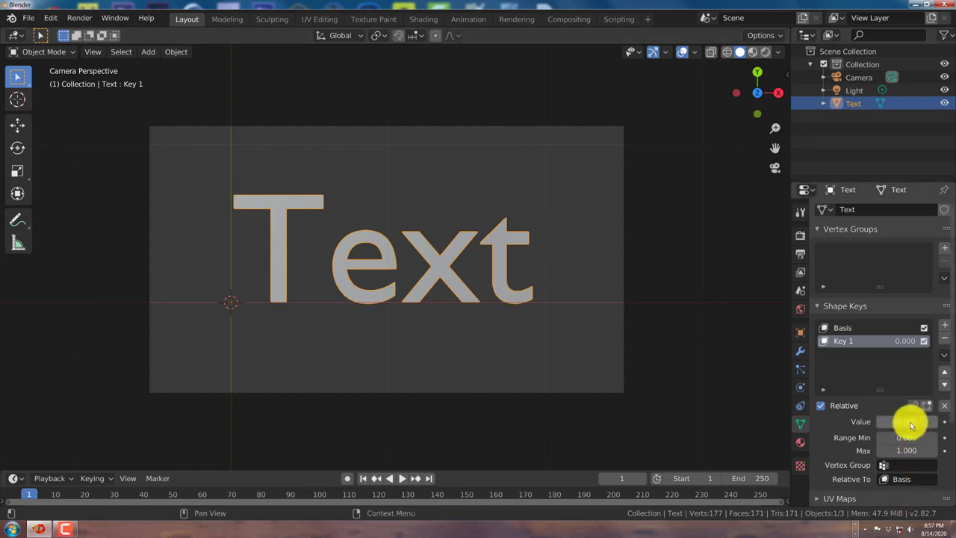
{"action": "left_click_drag", "start_coordinate": [906, 421], "coordinate": [914, 421]}
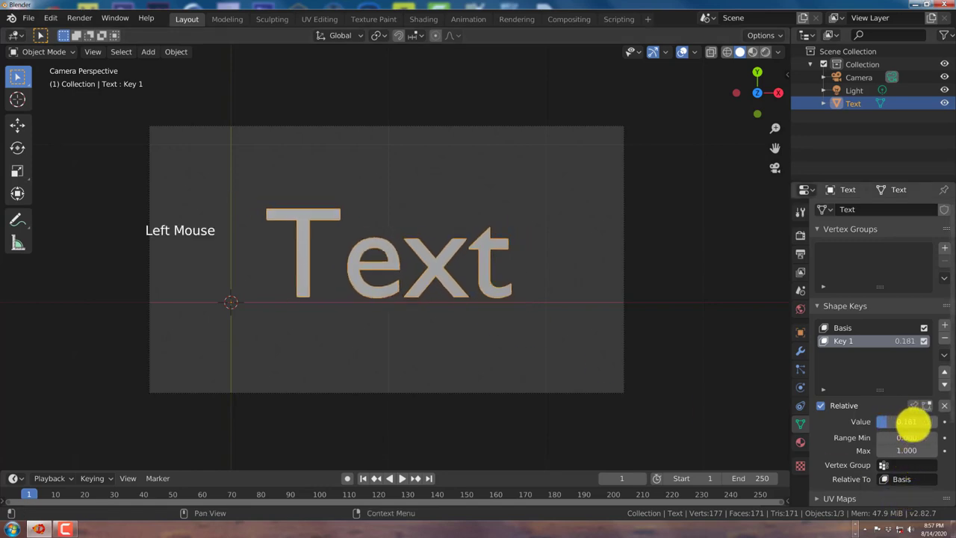
{"action": "left_click_drag", "start_coordinate": [913, 421], "coordinate": [881, 421]}
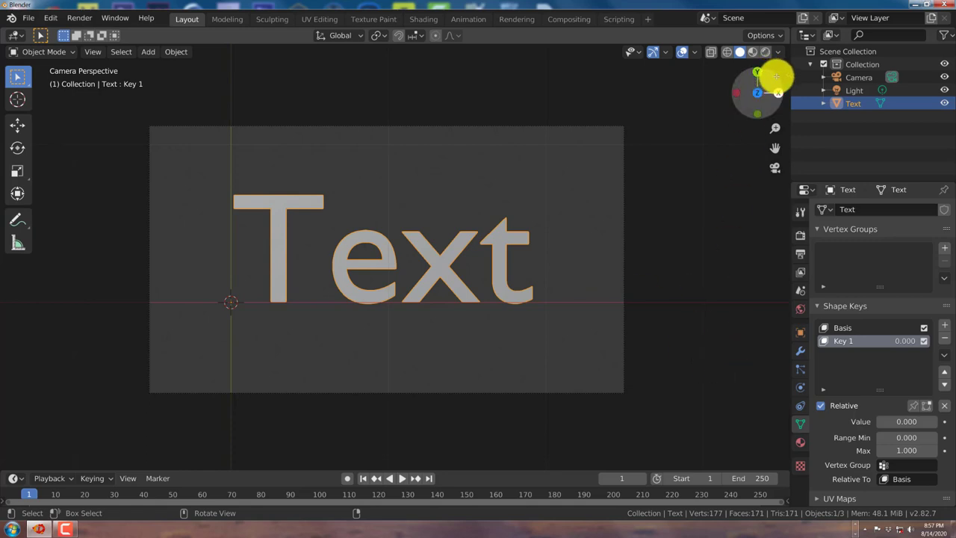
{"action": "mouse_move", "coordinate": [770, 78]}
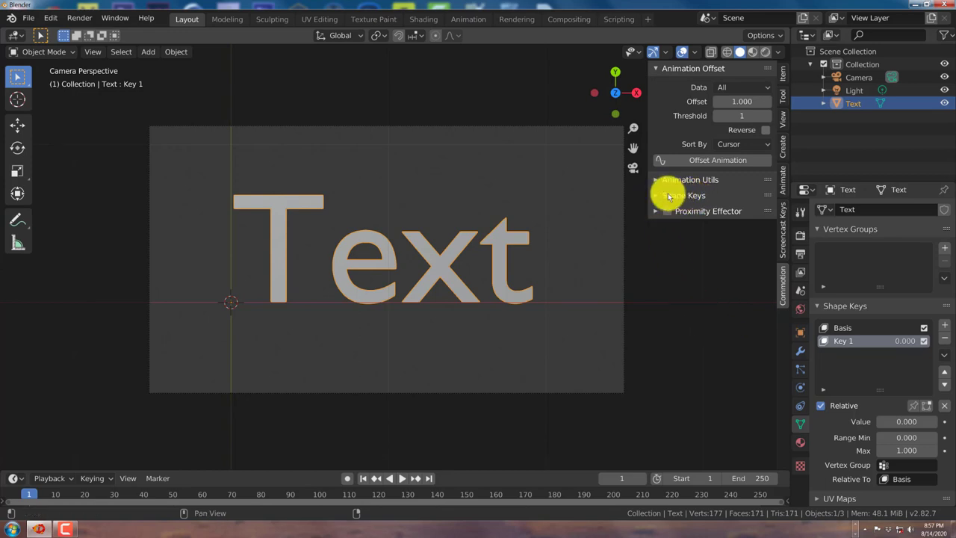
Refresh Commotion's shape key list and uncheck Relative so the keys play by evaluation time.
{"action": "left_click", "coordinate": [669, 194]}
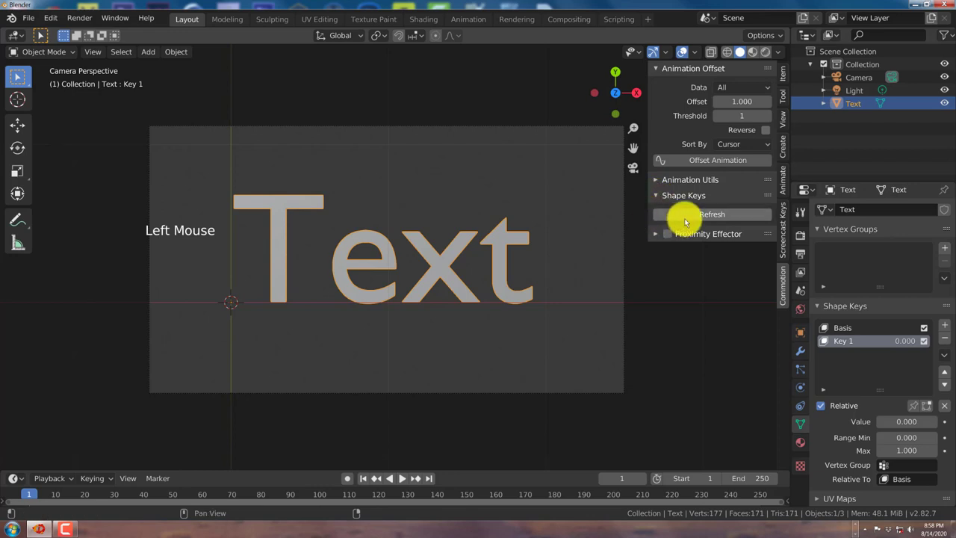
{"action": "left_click", "coordinate": [684, 221]}
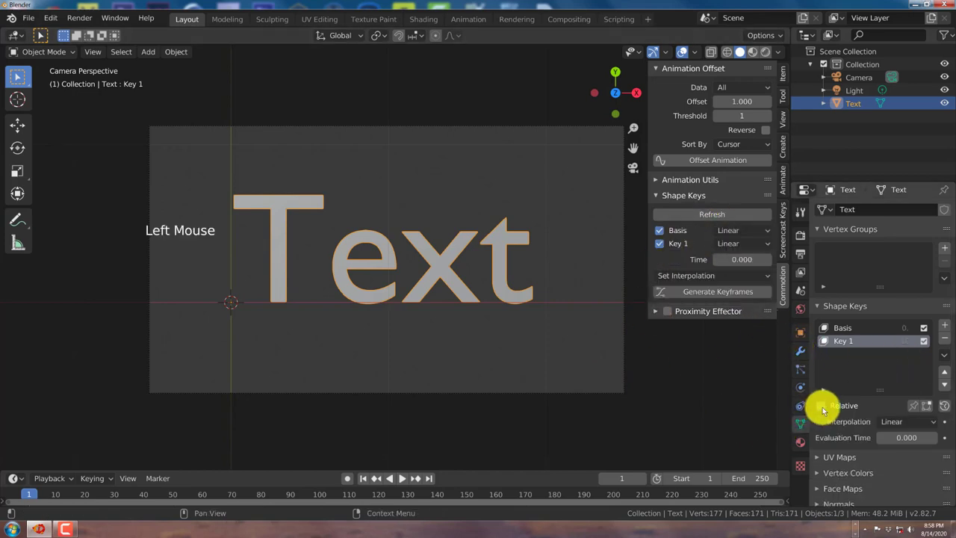
{"action": "mouse_move", "coordinate": [818, 406]}
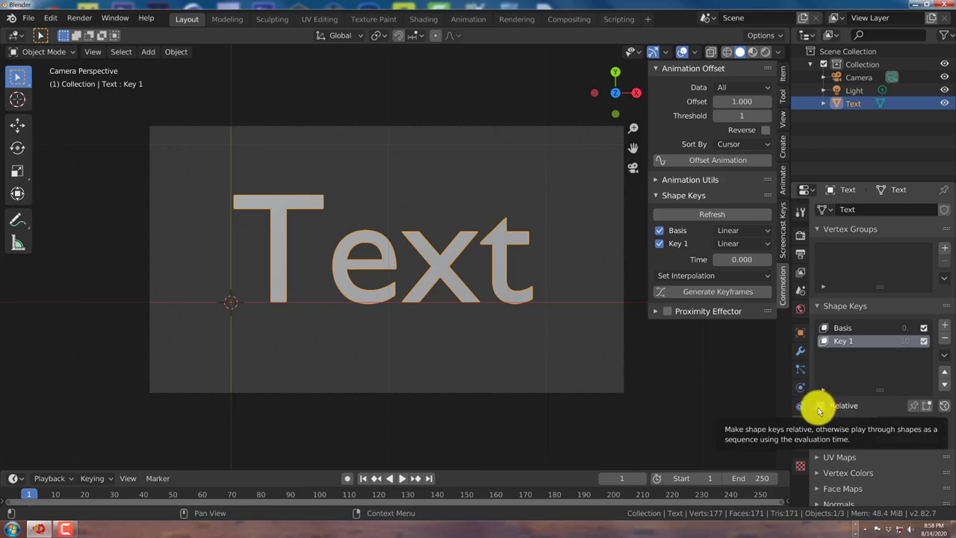
{"action": "left_click", "coordinate": [827, 406]}
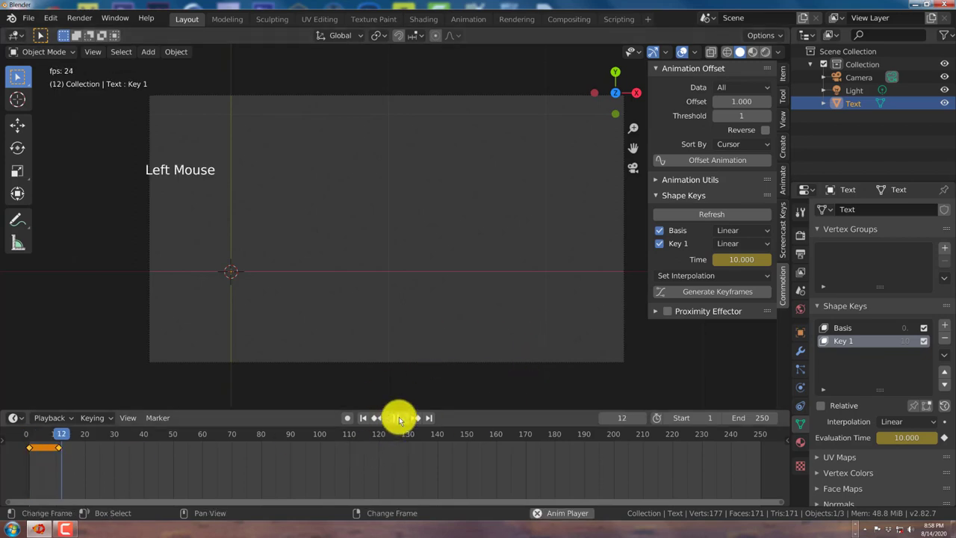
Play the timeline to preview the text morphing away over the first frames.
{"action": "left_click", "coordinate": [363, 418]}
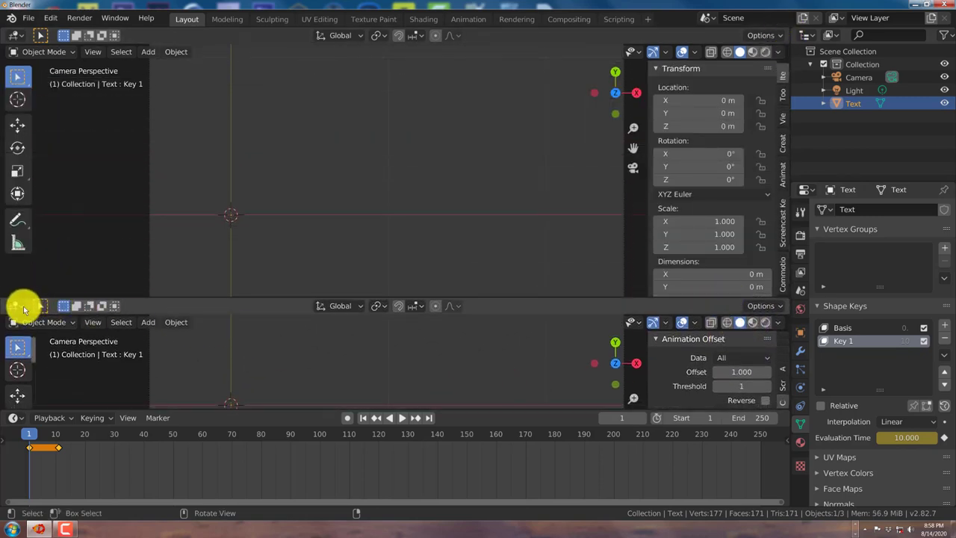
{"action": "mouse_move", "coordinate": [16, 305]}
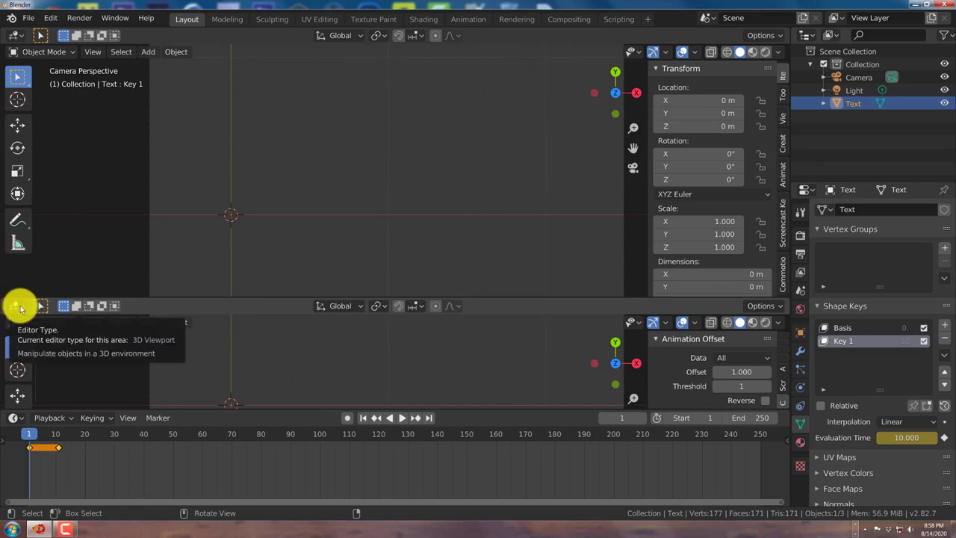
Turn the lower split area into a Graph Editor showing the Text's Key channel curve.
{"action": "left_click", "coordinate": [17, 305]}
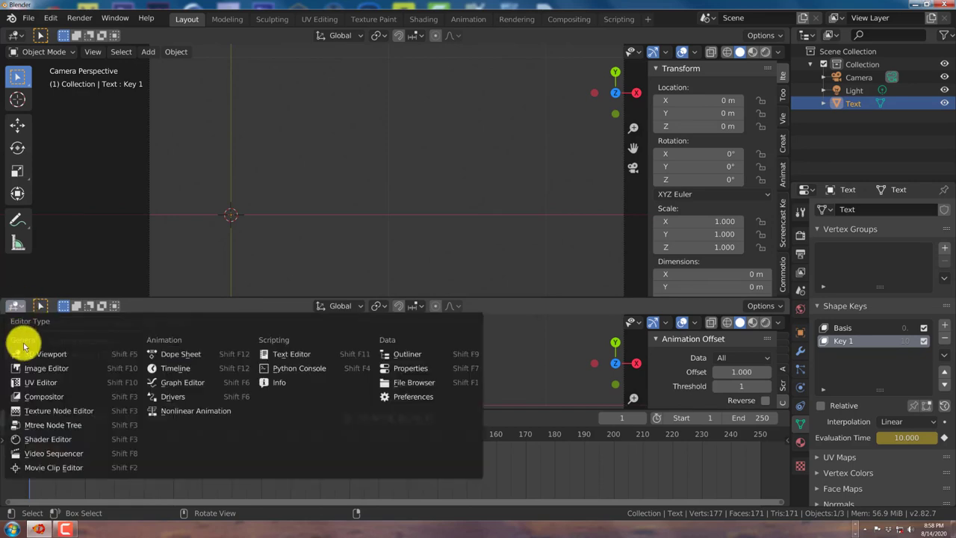
{"action": "mouse_move", "coordinate": [183, 383]}
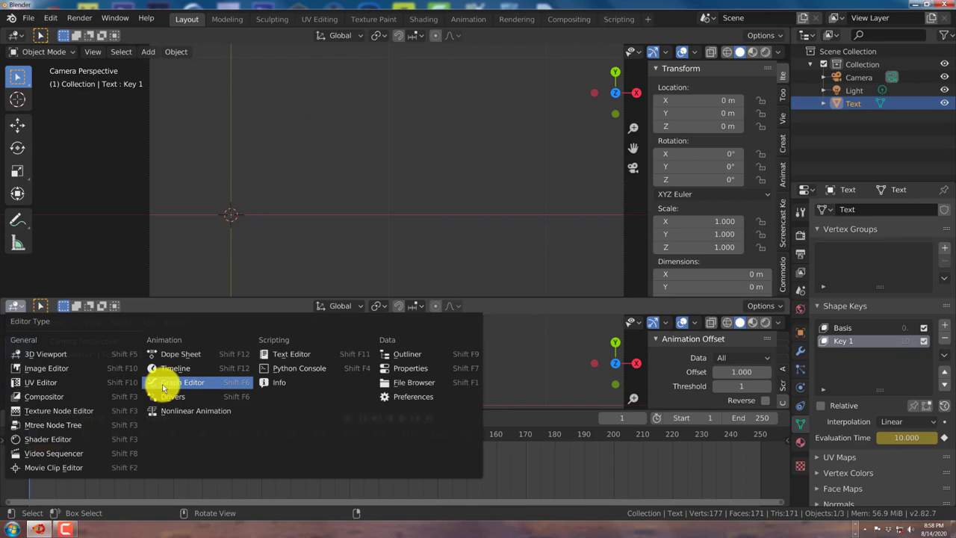
{"action": "left_click", "coordinate": [182, 383]}
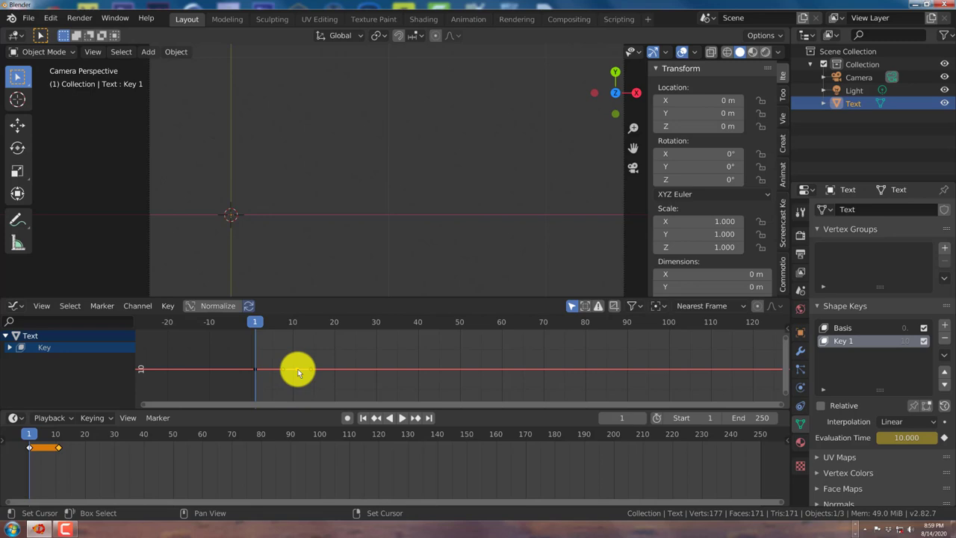
Drag the Key curve's keyframes into a downward slope so the full text shows by frame 50.
{"action": "left_click_drag", "start_coordinate": [298, 370], "coordinate": [314, 406]}
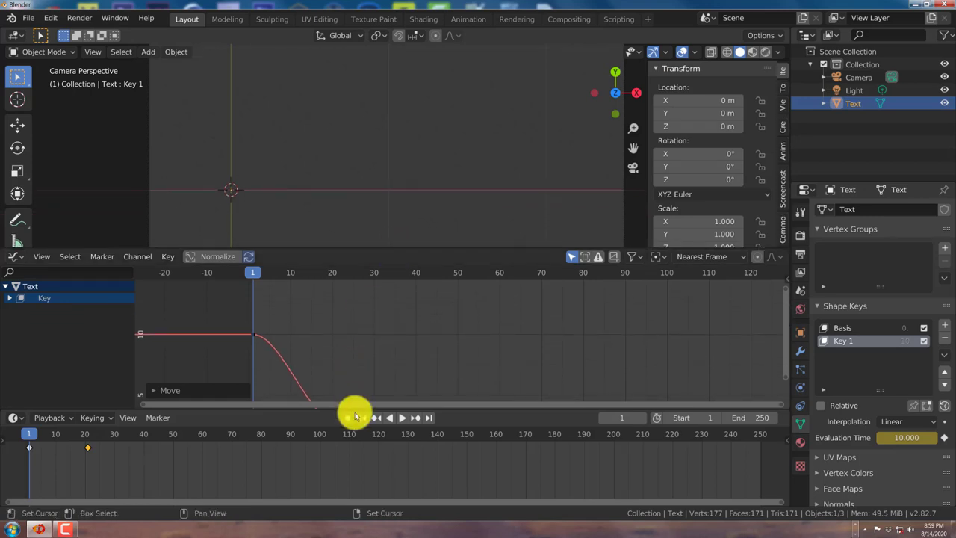
{"action": "left_click", "coordinate": [403, 418]}
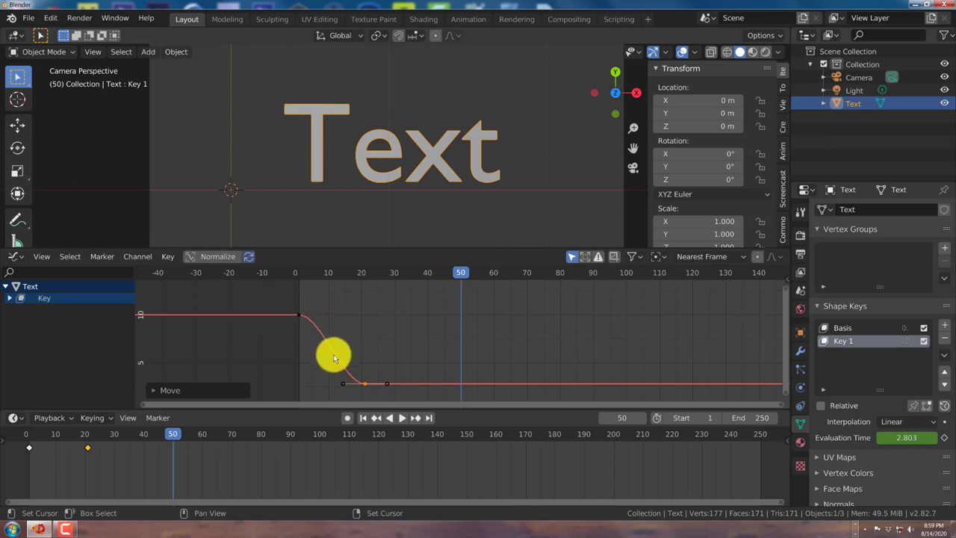
{"action": "left_click_drag", "start_coordinate": [335, 357], "coordinate": [349, 370]}
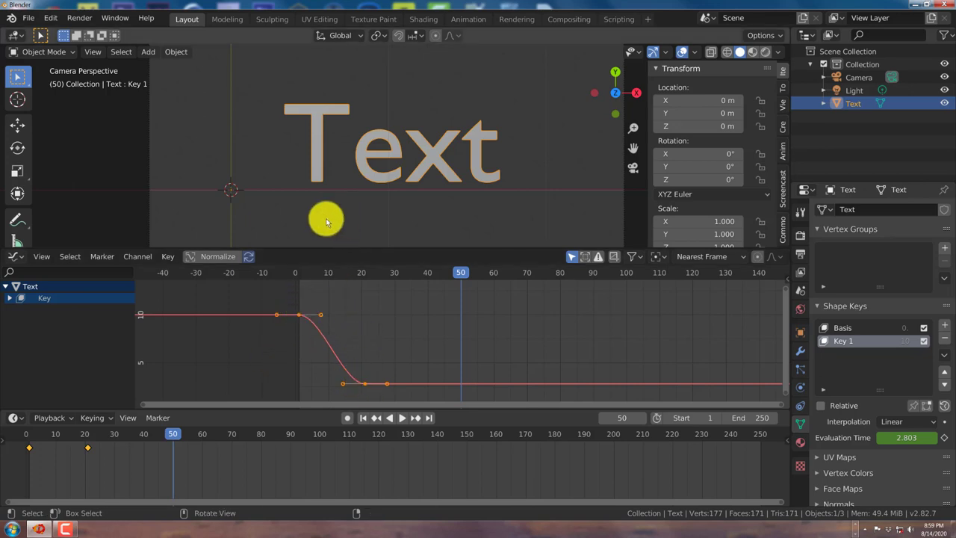
{"action": "mouse_move", "coordinate": [445, 134]}
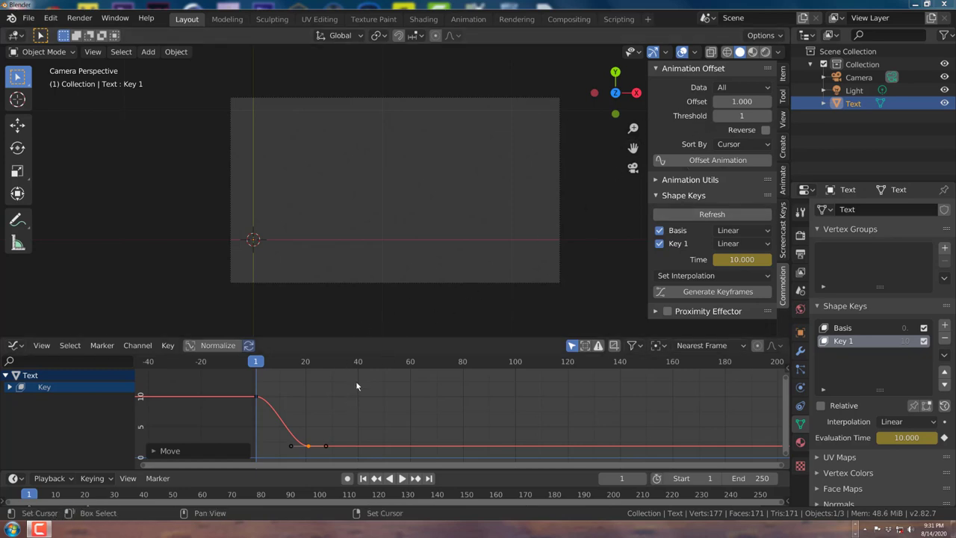
{"action": "mouse_move", "coordinate": [277, 409]}
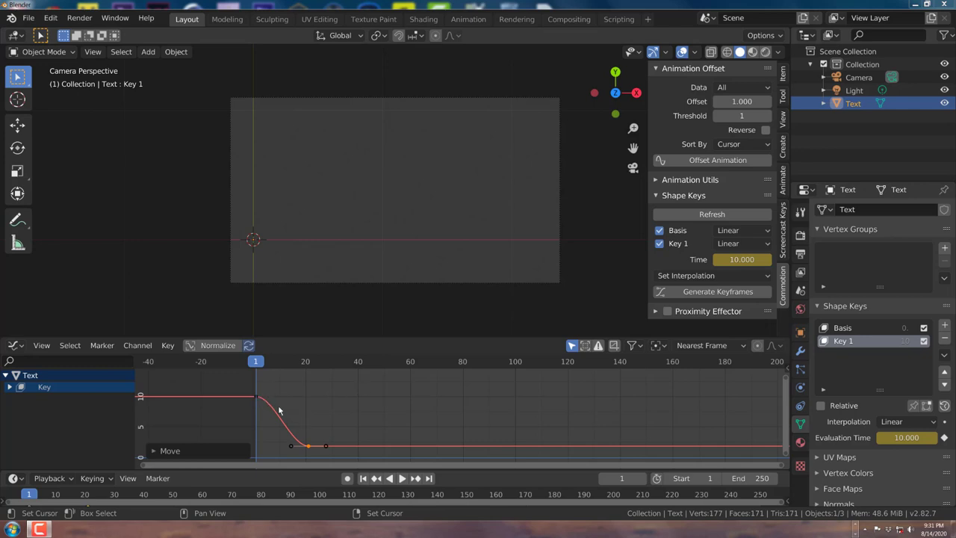
{"action": "mouse_move", "coordinate": [289, 413]}
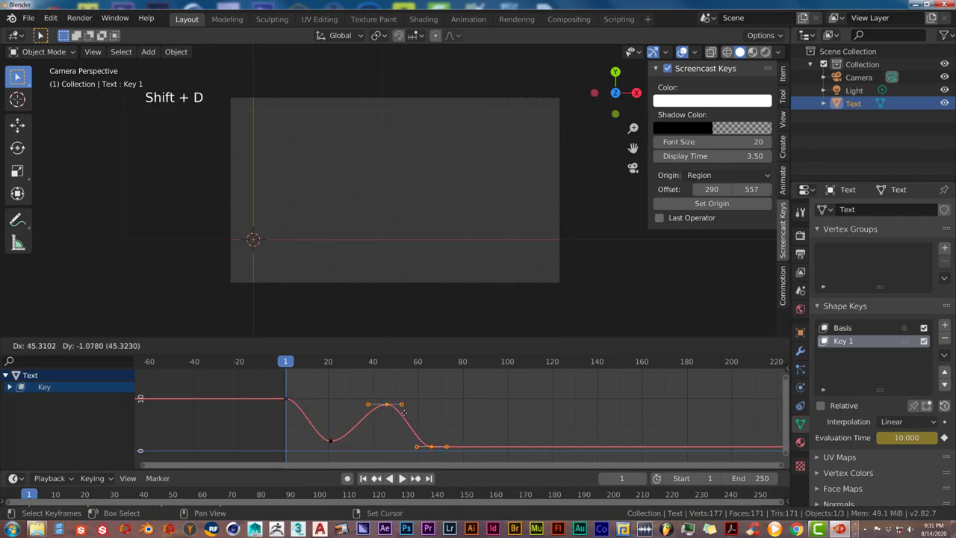
Duplicate the Key curve's keyframes later in time and mirror them so the value climbs back, hiding the text.
{"action": "left_click_drag", "start_coordinate": [385, 406], "coordinate": [448, 407]}
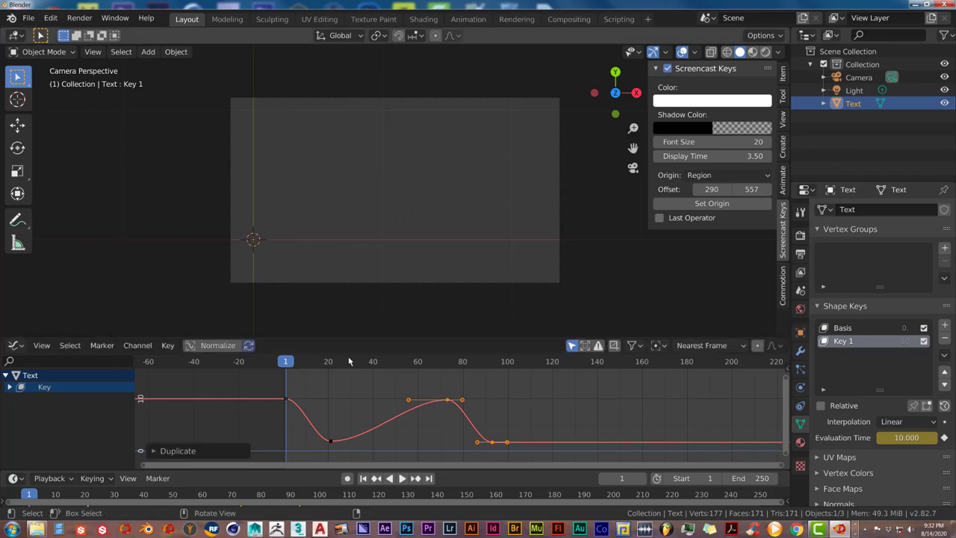
{"action": "mouse_move", "coordinate": [333, 312]}
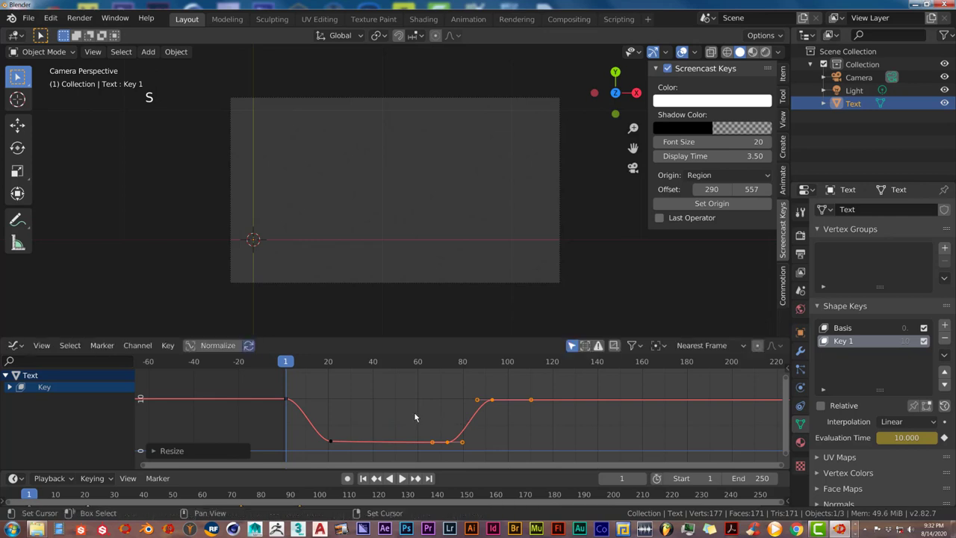
{"action": "left_click", "coordinate": [403, 478]}
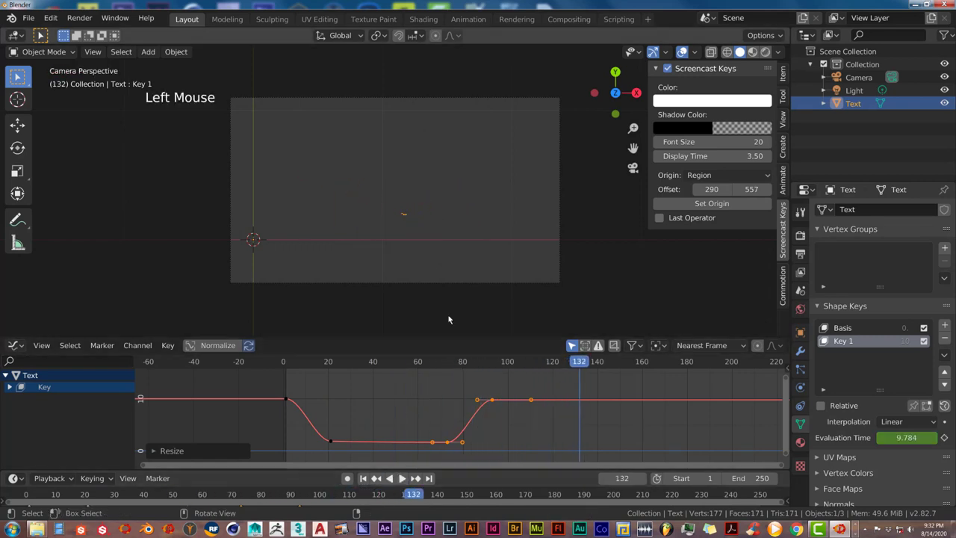
{"action": "scroll", "scroll_direction": "down", "scroll_amount": 3}
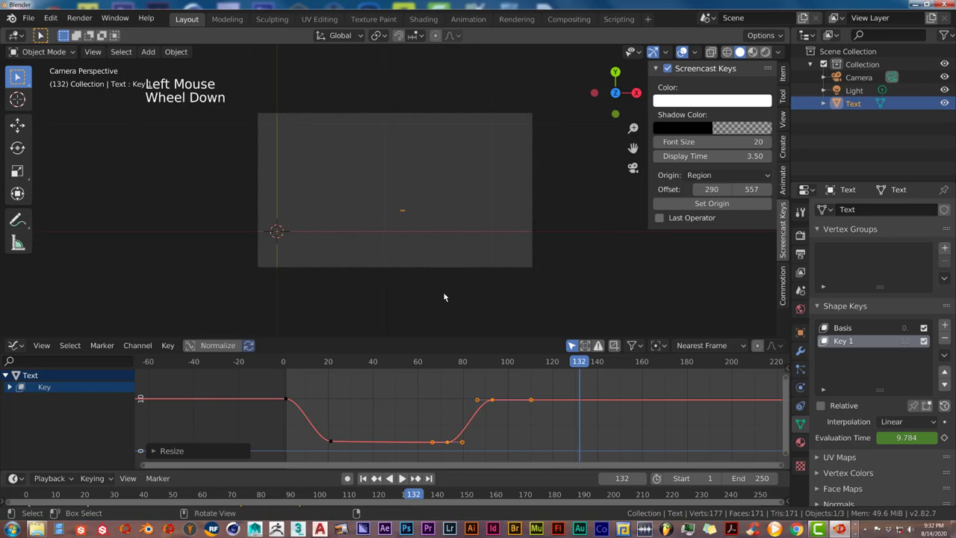
{"action": "scroll", "scroll_direction": "down", "scroll_amount": 3}
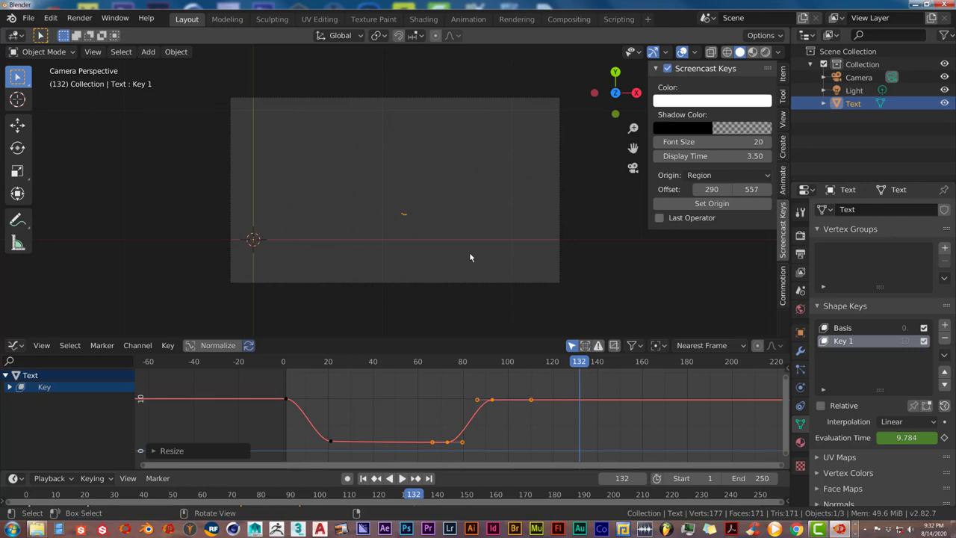
{"action": "mouse_move", "coordinate": [474, 257]}
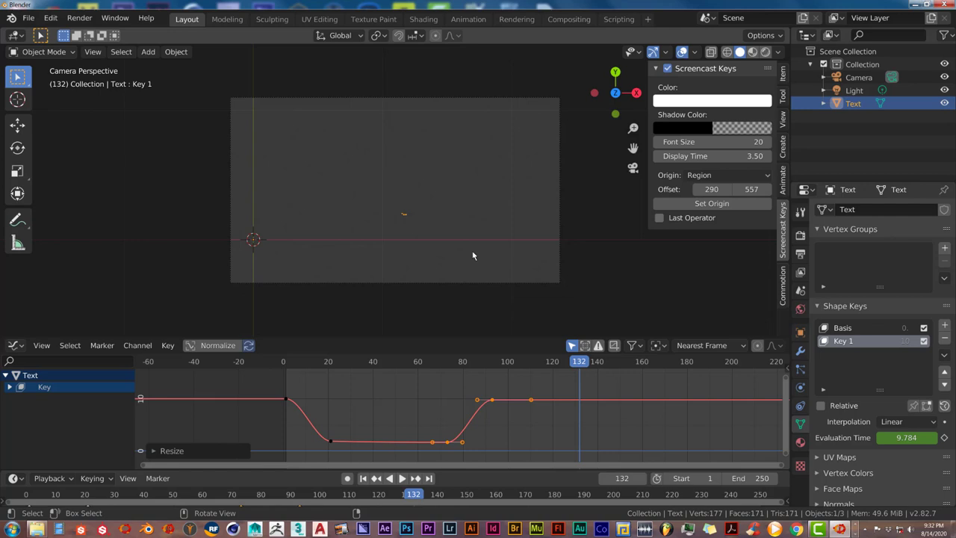
{"action": "mouse_move", "coordinate": [445, 154]}
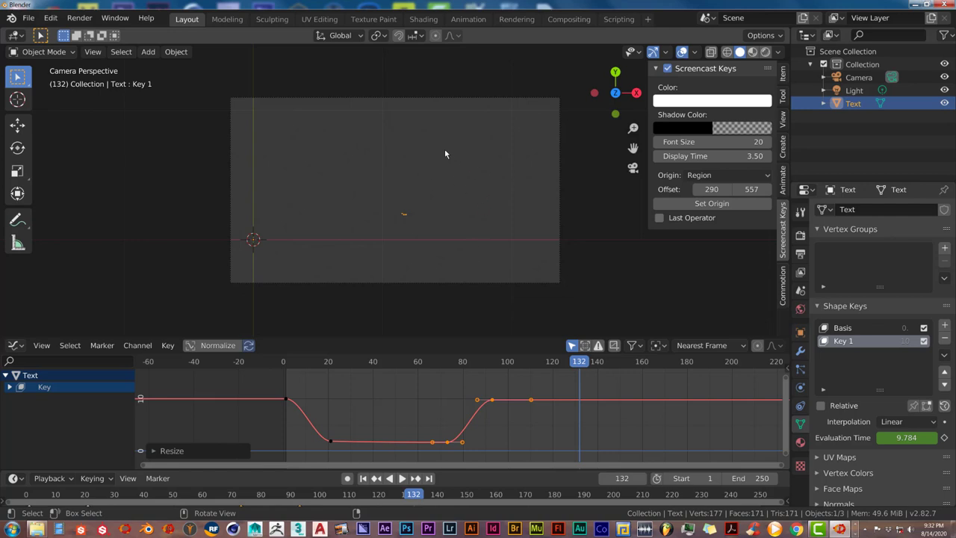
{"action": "mouse_move", "coordinate": [441, 161]}
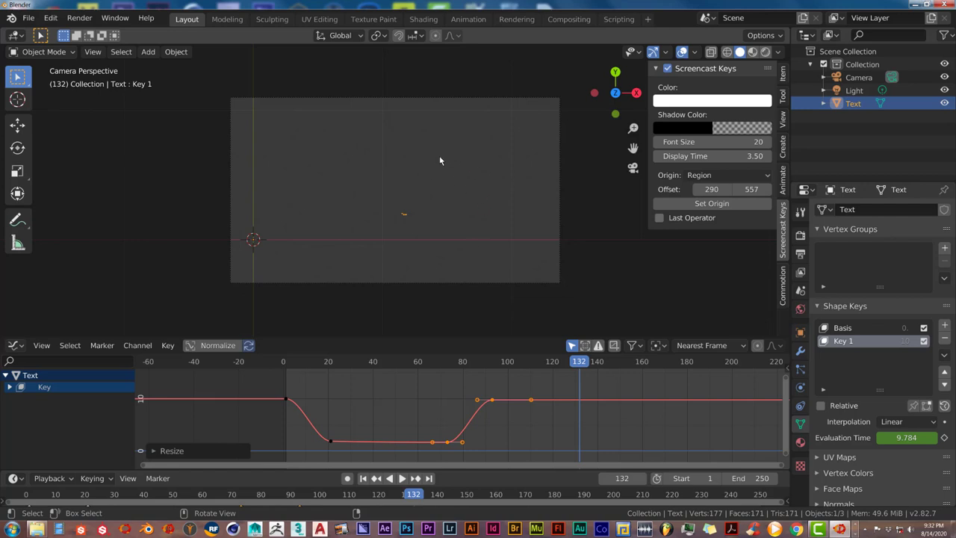
{"action": "mouse_move", "coordinate": [416, 185]}
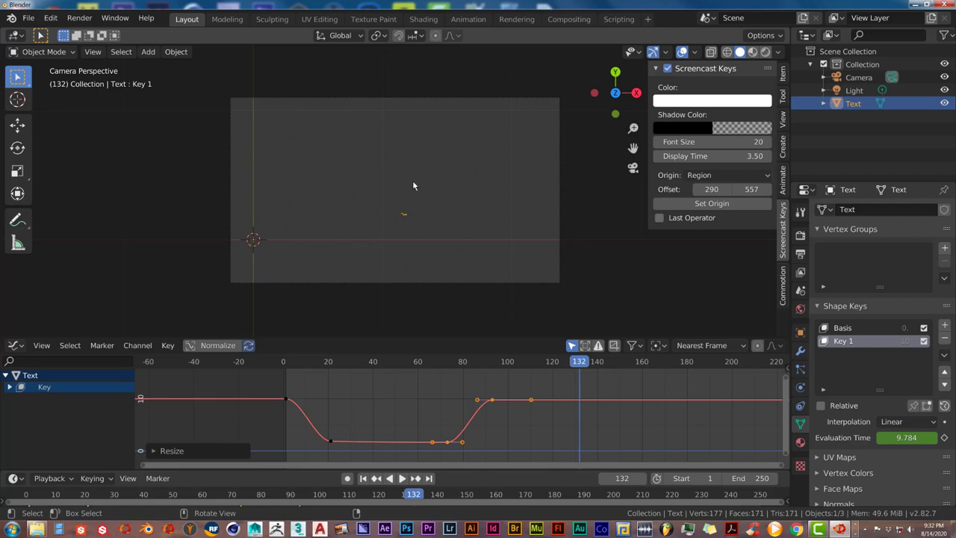
{"action": "mouse_move", "coordinate": [398, 220]}
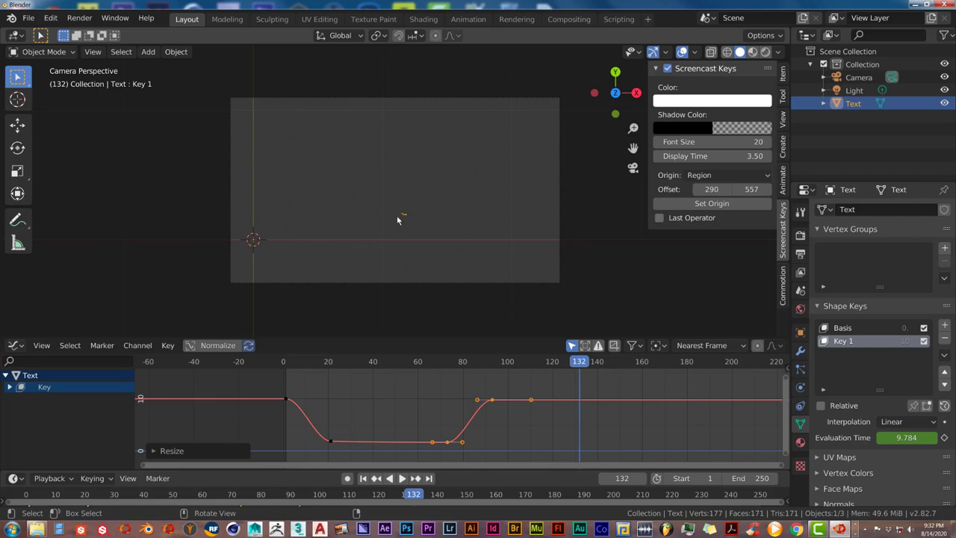
{"action": "mouse_move", "coordinate": [403, 206]}
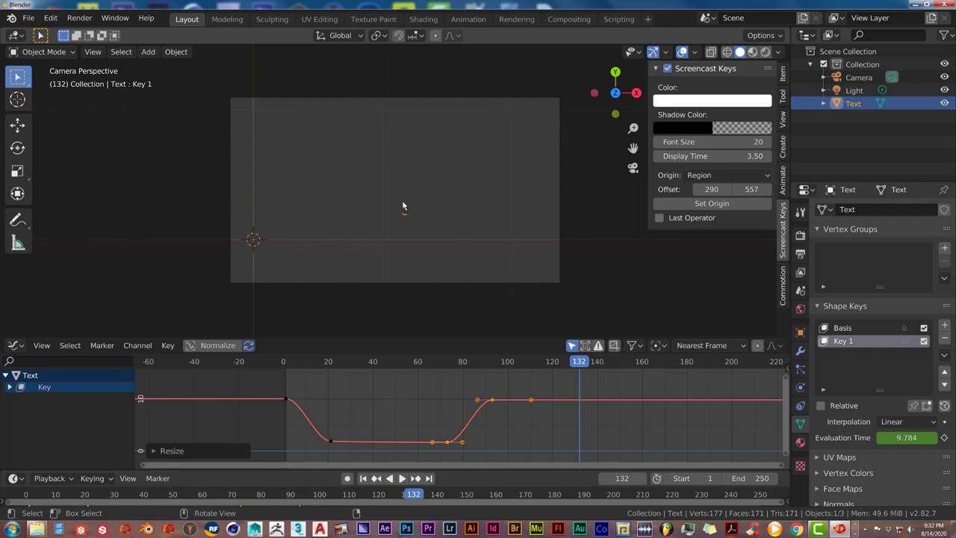
{"action": "mouse_move", "coordinate": [385, 197]}
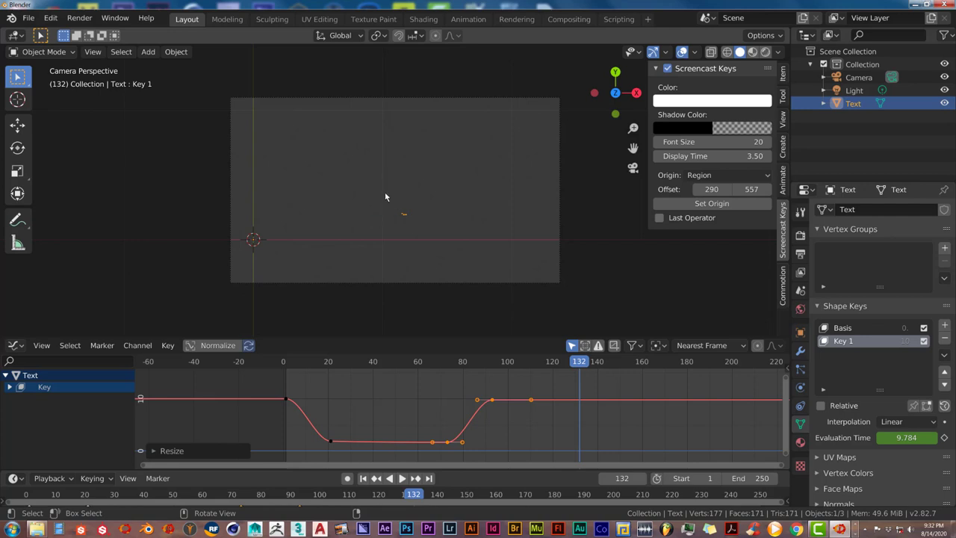
{"action": "mouse_move", "coordinate": [376, 212]}
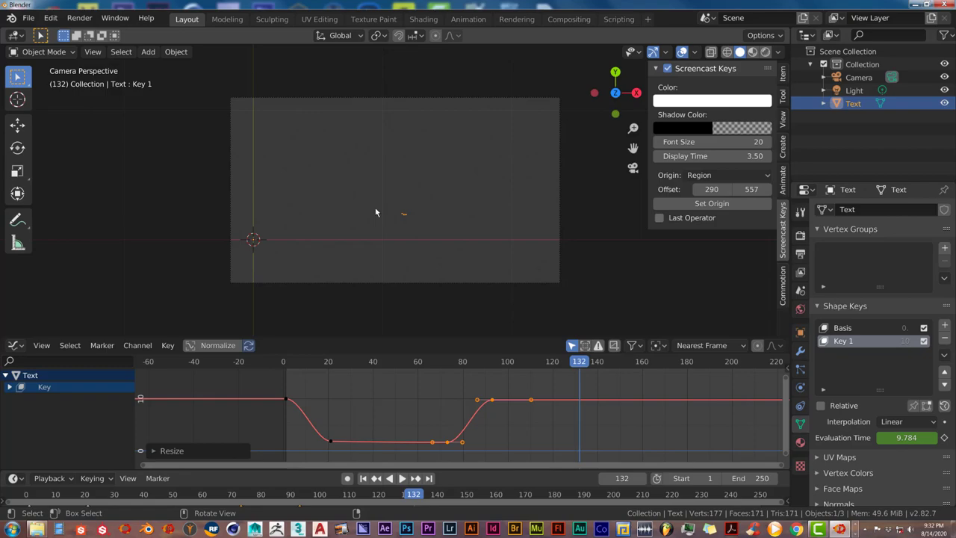
{"action": "mouse_move", "coordinate": [379, 185]}
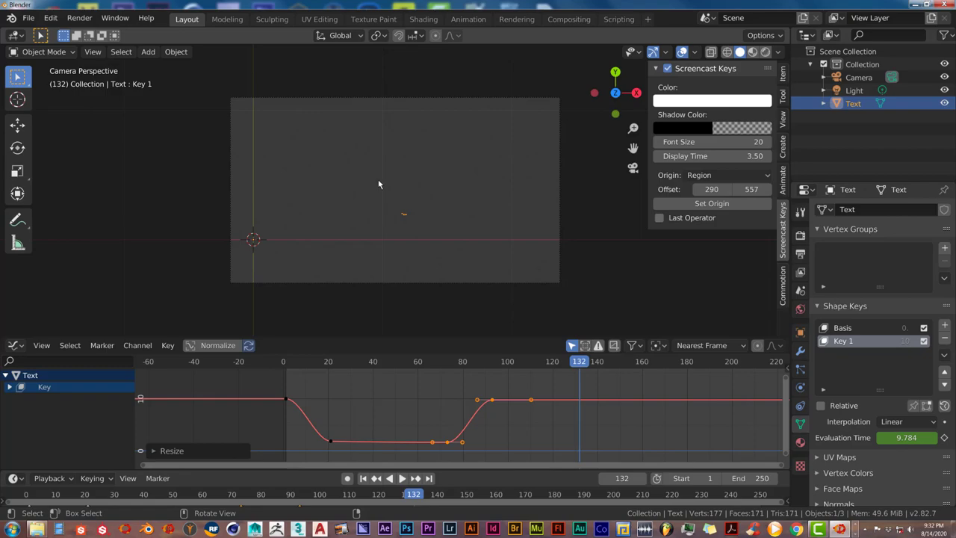